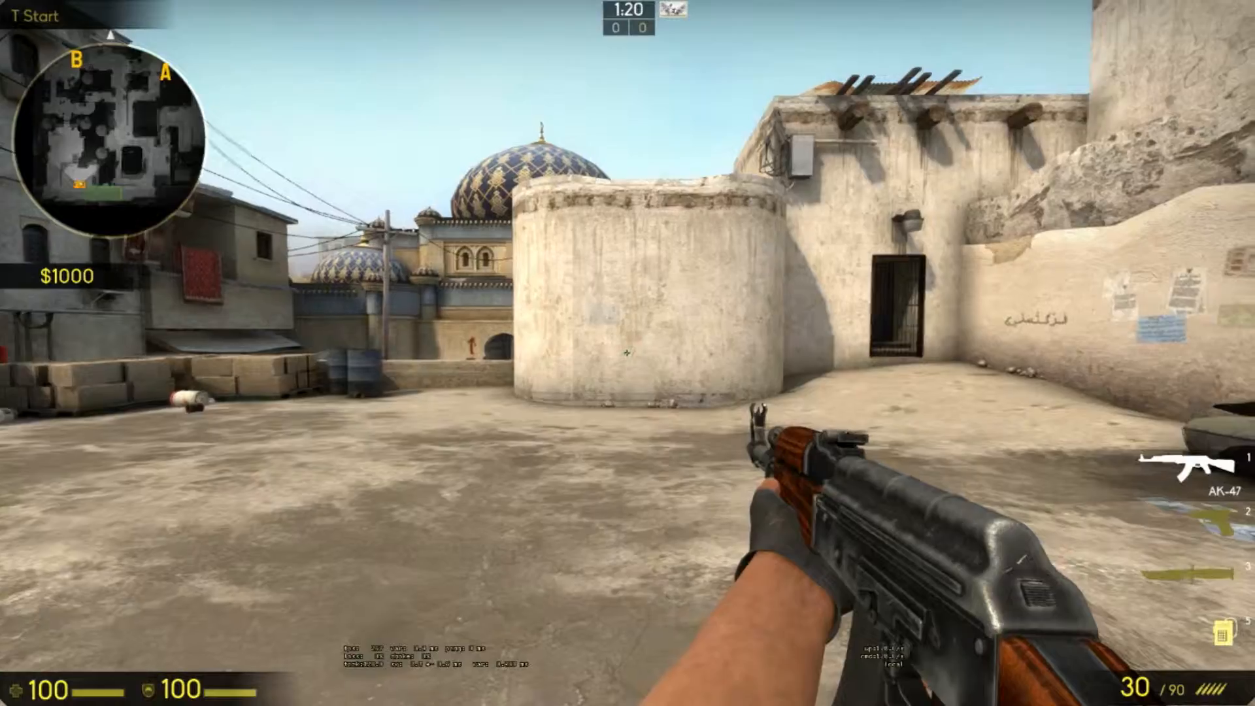
Step: Switch from the rifle to the knife while leaving spawn on Dust II
{"action": "key", "text": "3"}
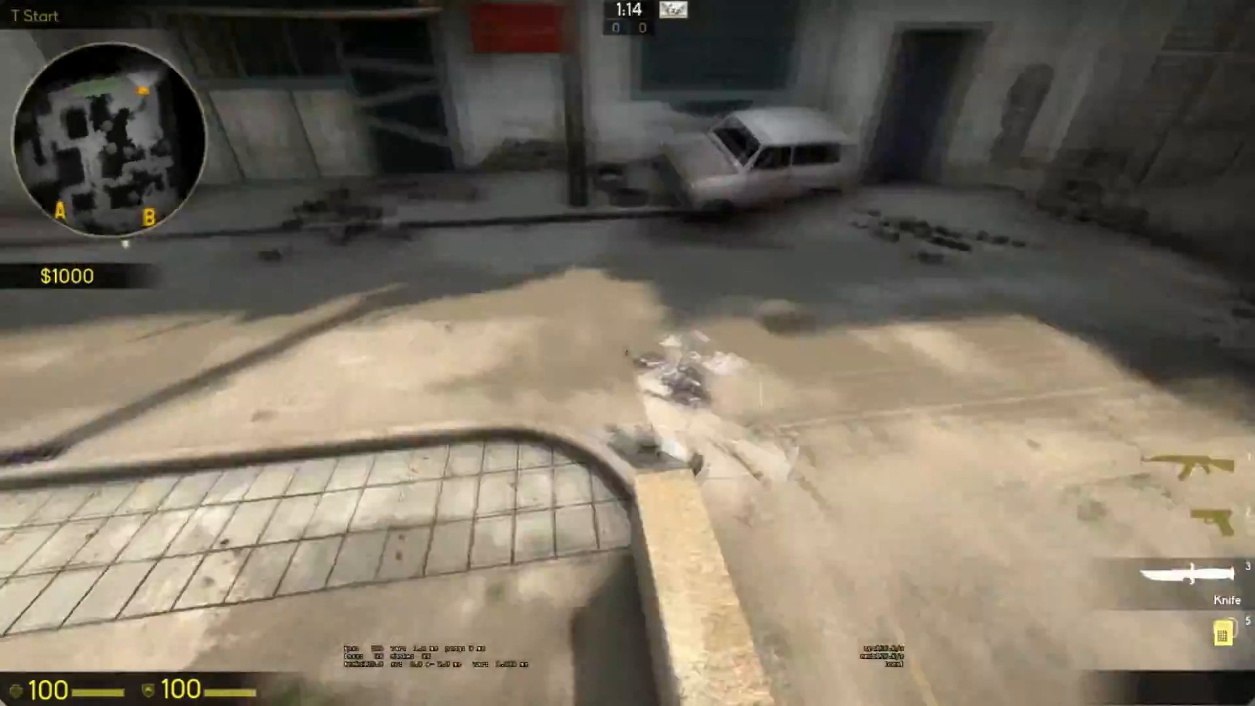
{"action": "mouse_move", "coordinate": [628, 353]}
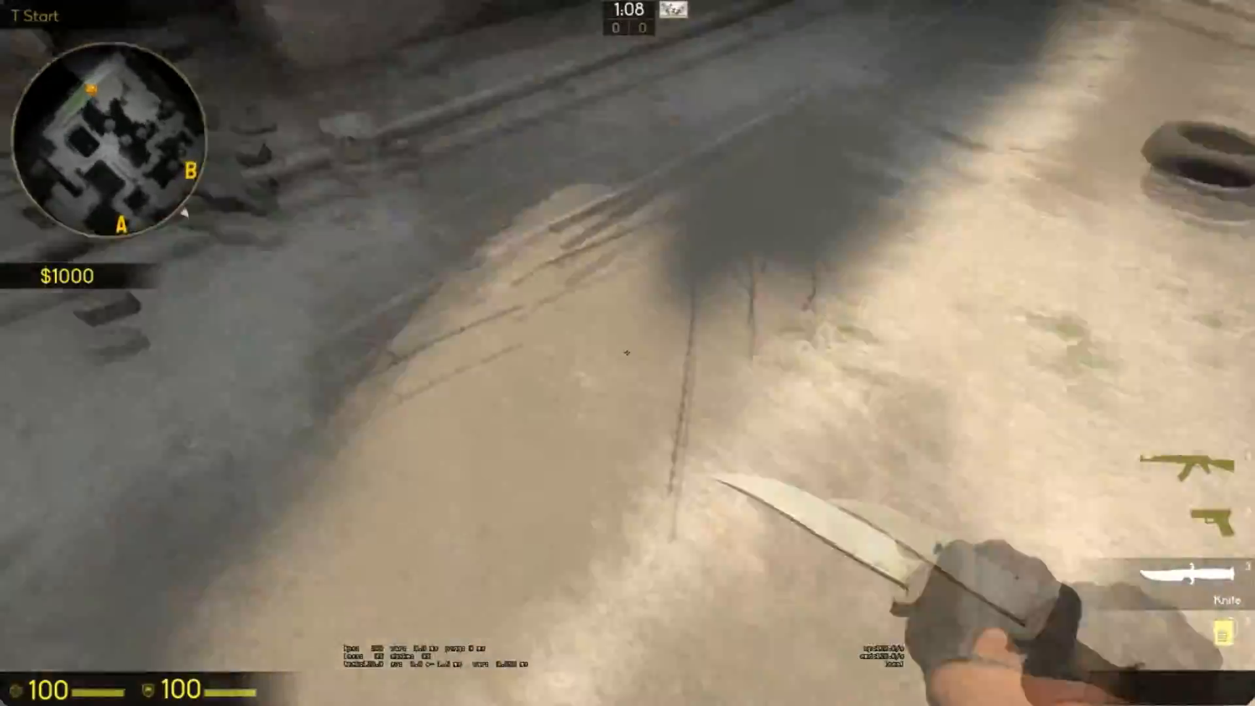
{"action": "mouse_move", "coordinate": [627, 353]}
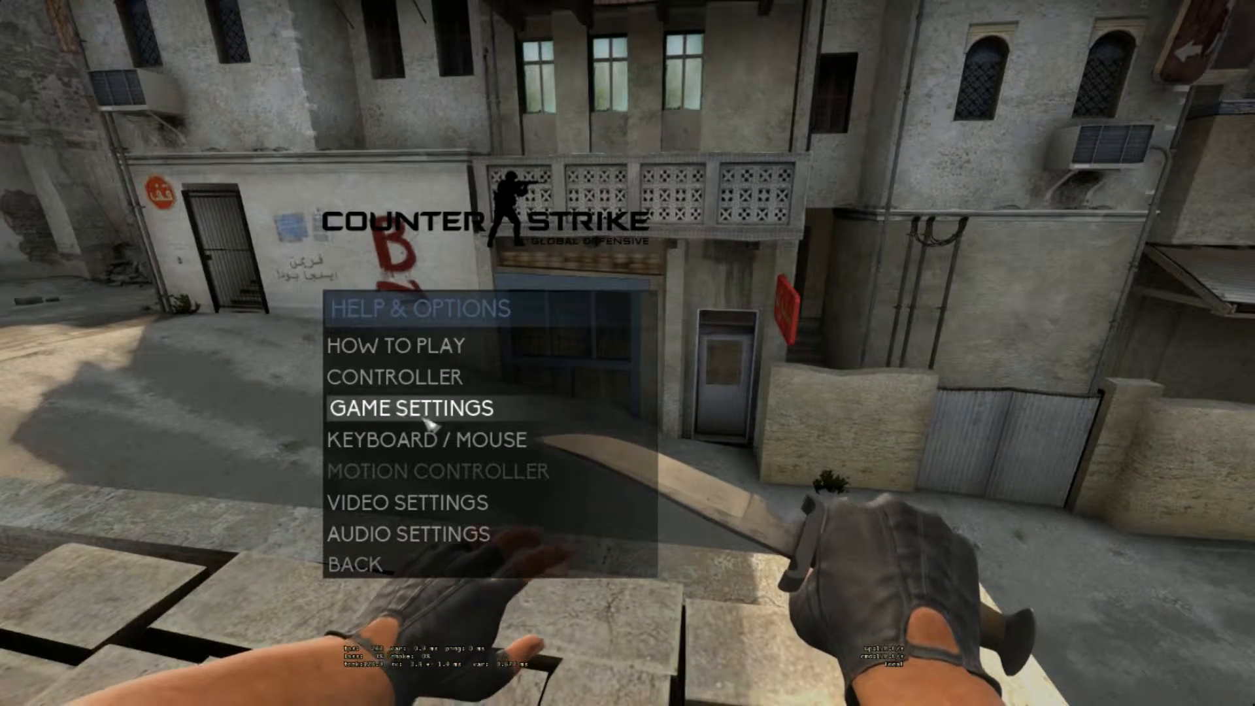
{"action": "mouse_move", "coordinate": [397, 376]}
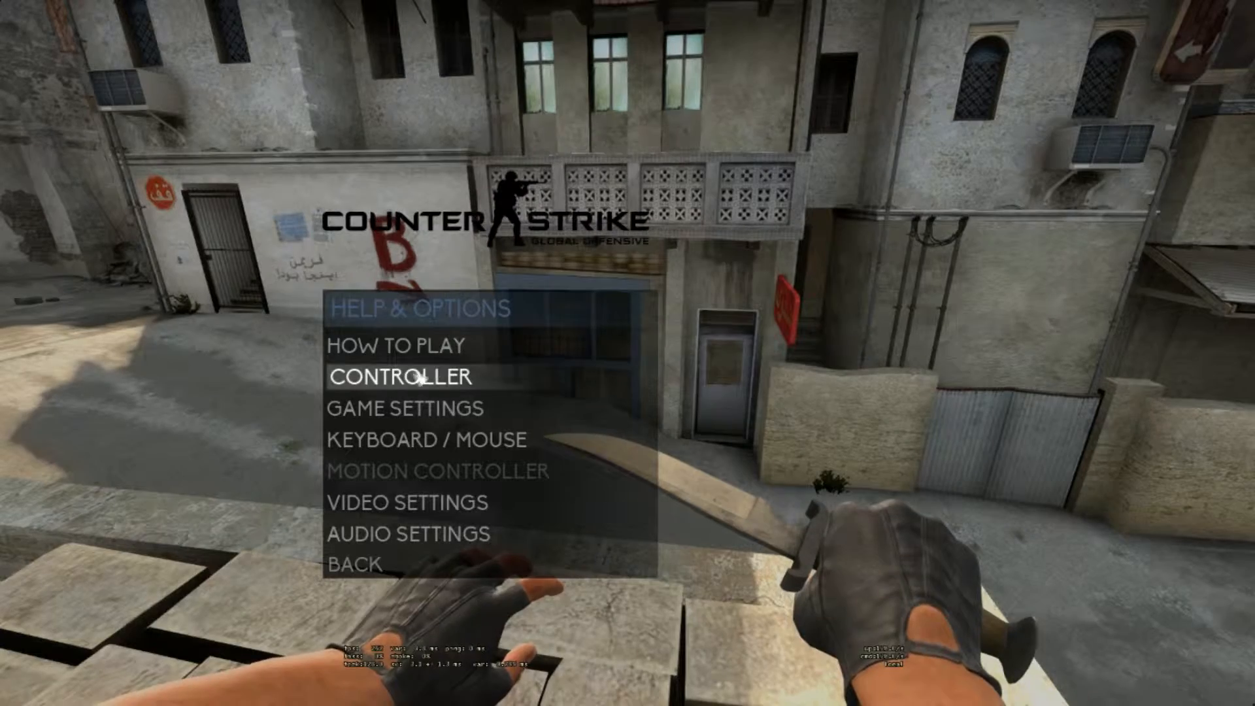
{"action": "left_click", "coordinate": [404, 408]}
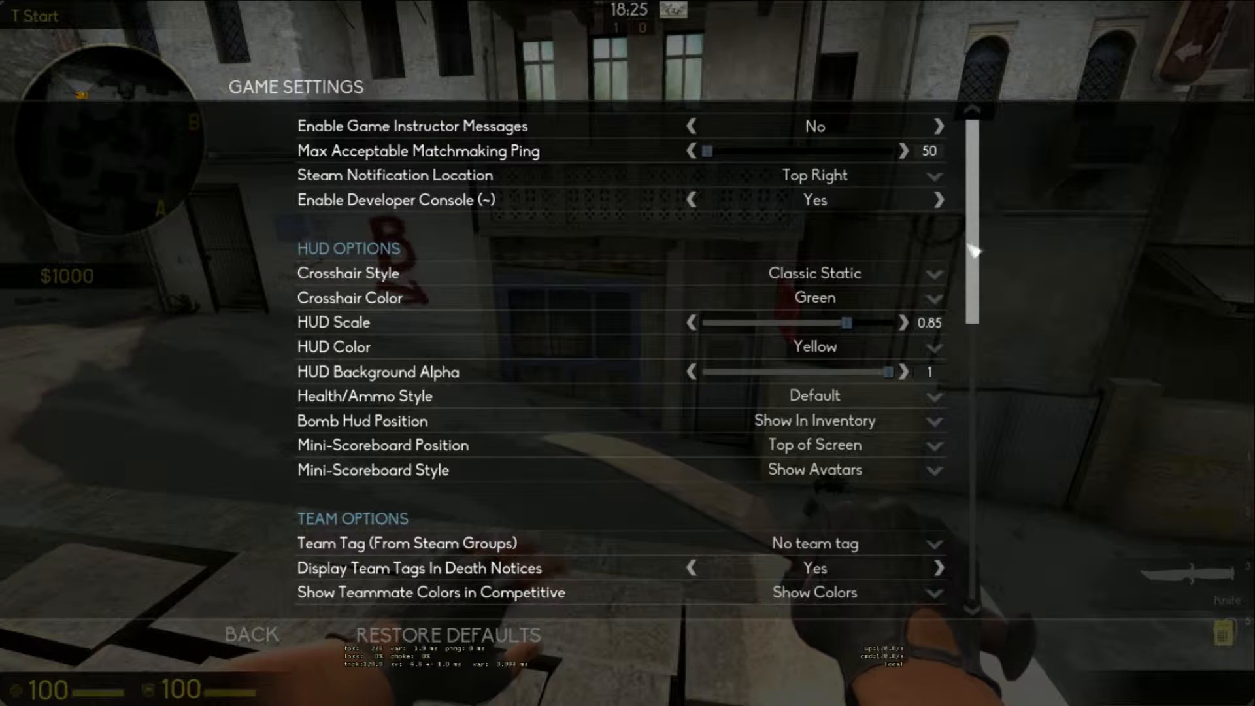
{"action": "scroll", "scroll_direction": "down", "scroll_amount": 3}
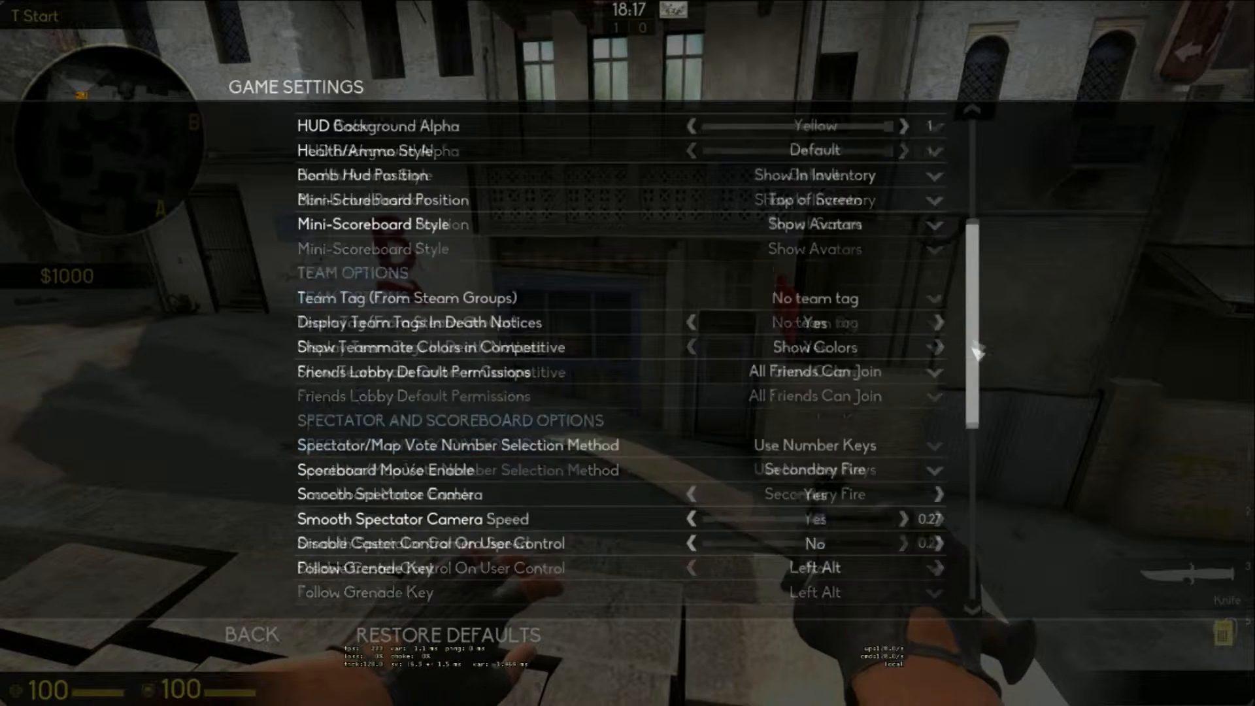
{"action": "scroll", "scroll_direction": "down", "scroll_amount": 3}
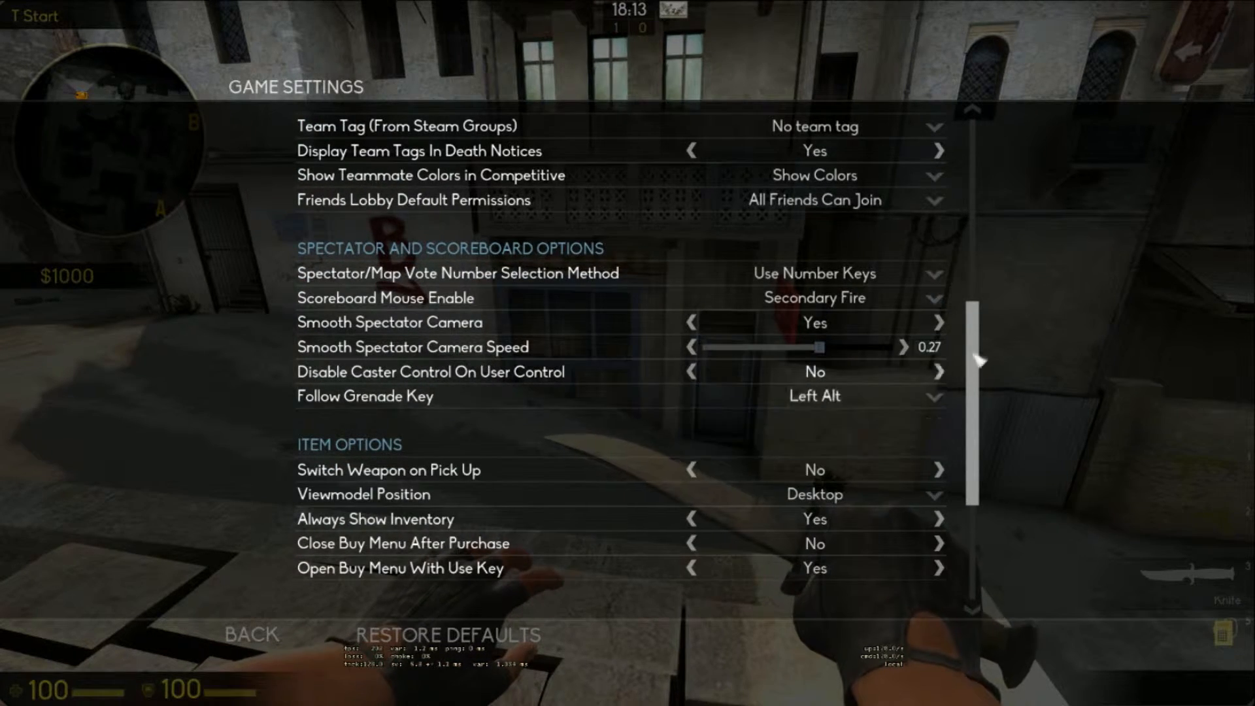
{"action": "scroll", "scroll_direction": "down", "scroll_amount": 3}
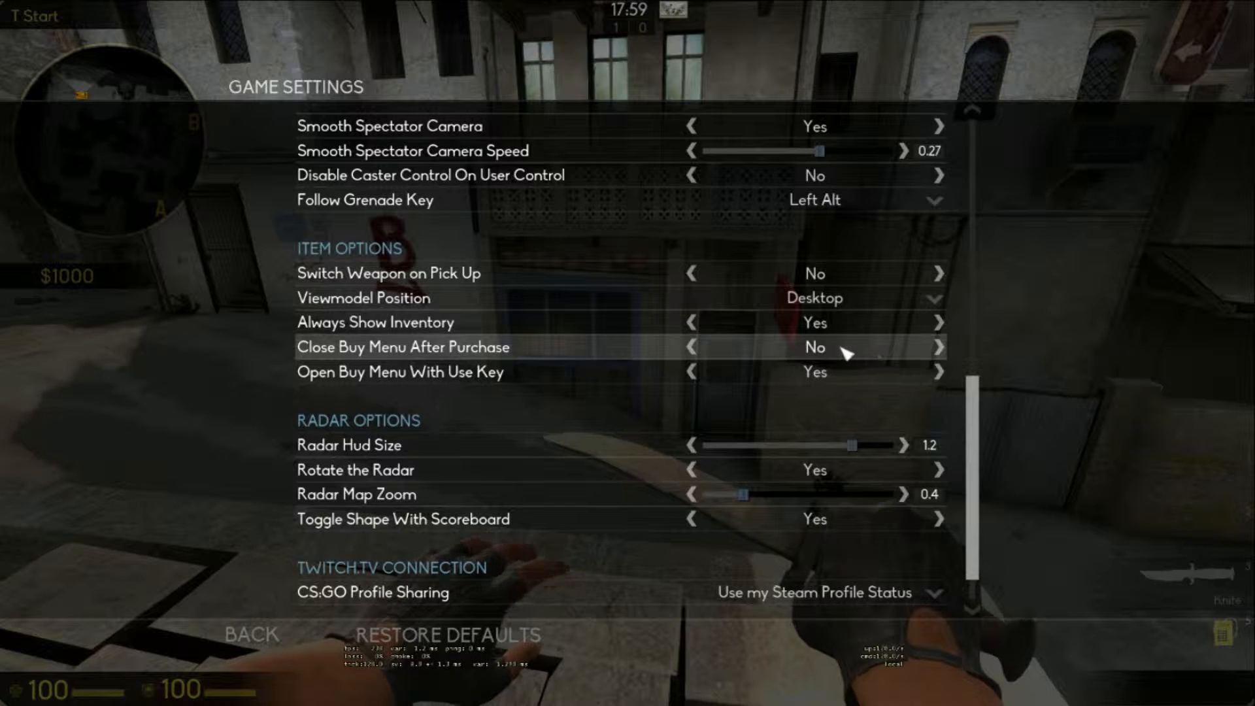
{"action": "scroll", "scroll_direction": "down", "scroll_amount": 3}
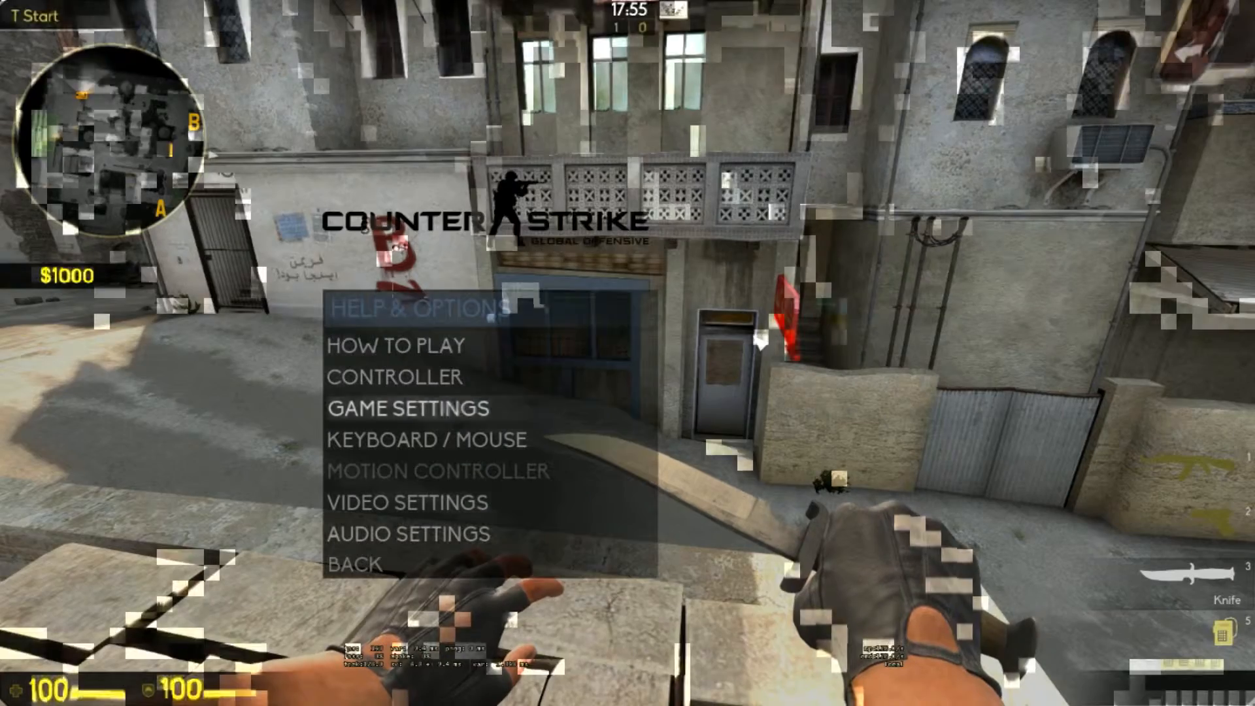
Step: Bind Toggle Console to the '.' key in Keyboard / Mouse settings and go back
{"action": "left_click", "coordinate": [429, 439]}
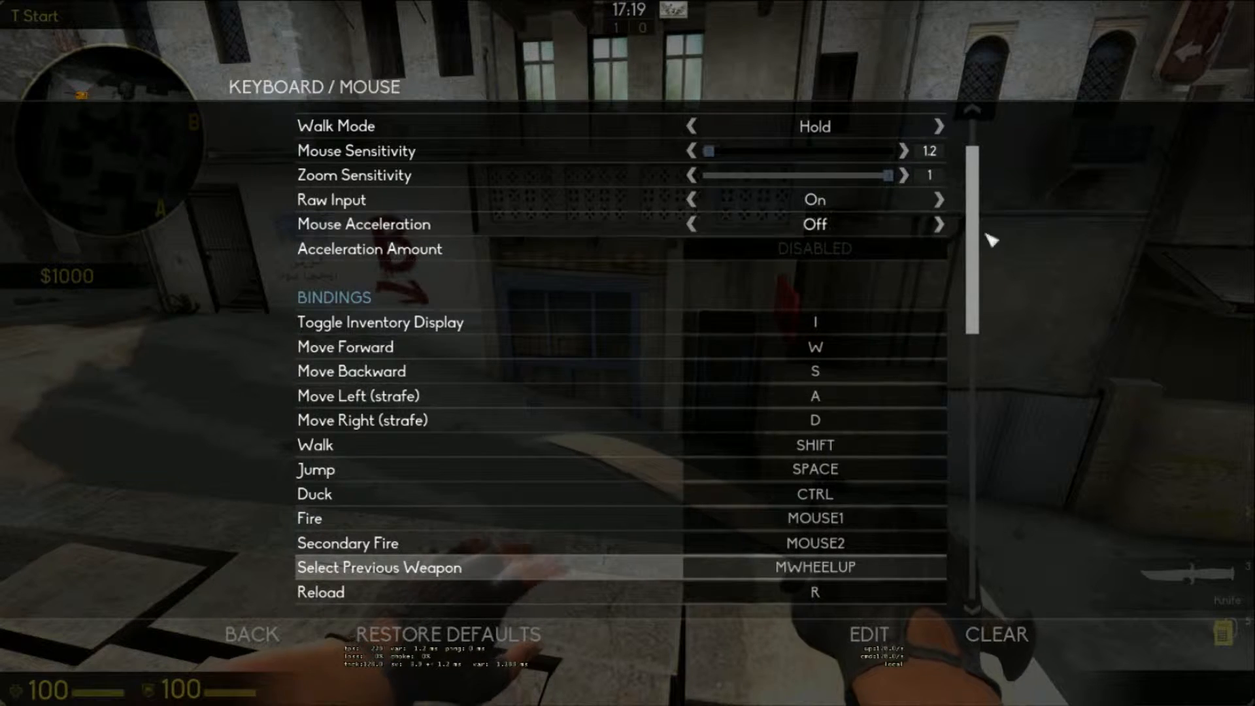
{"action": "scroll", "scroll_direction": "down", "scroll_amount": 3}
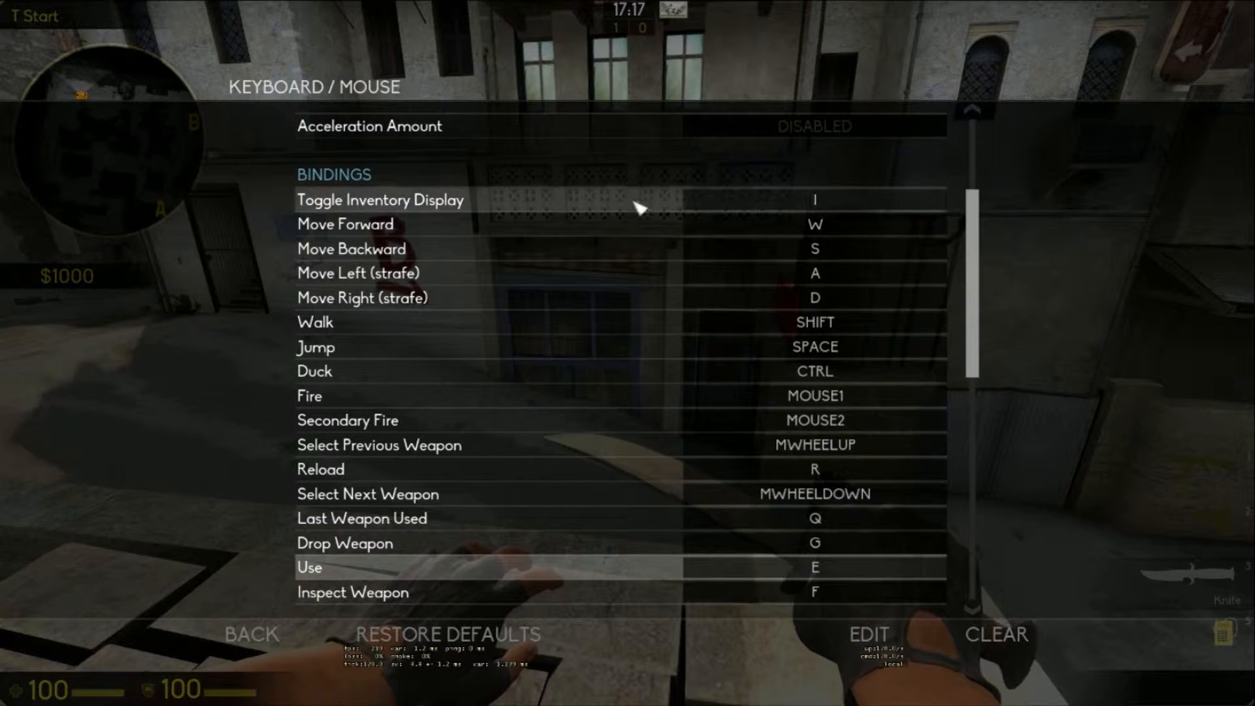
{"action": "scroll", "scroll_direction": "down", "scroll_amount": 3}
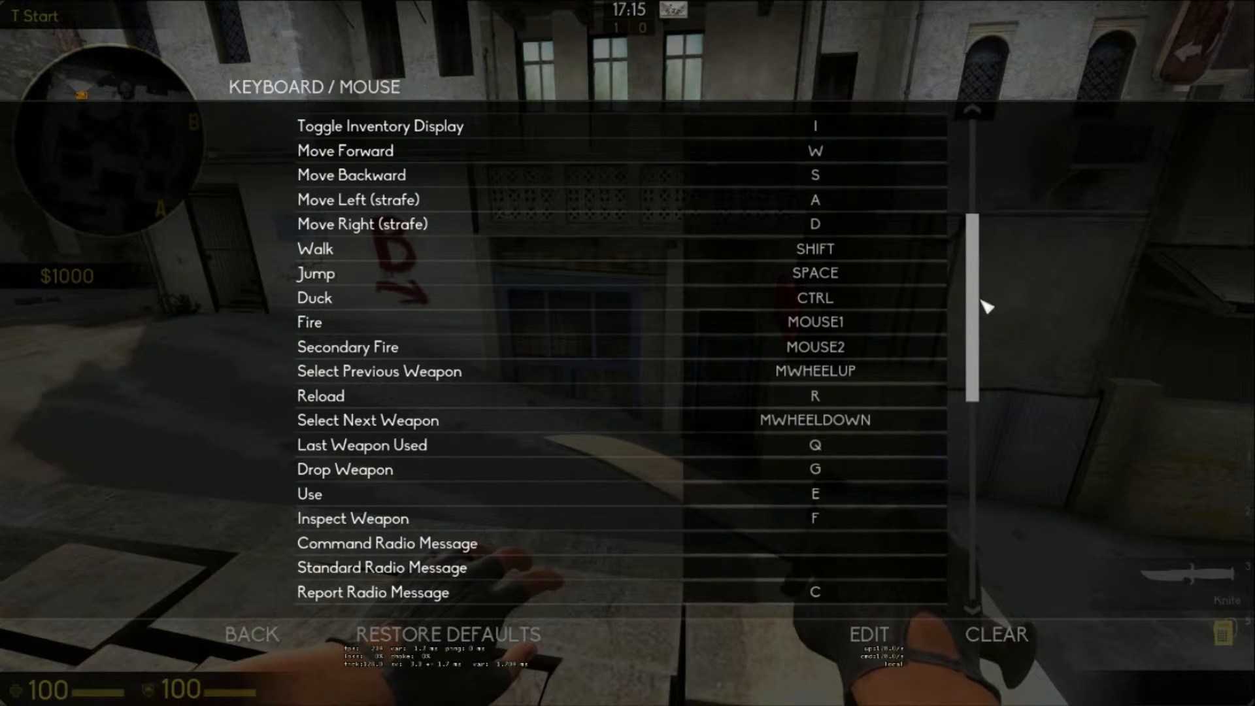
{"action": "scroll", "scroll_direction": "down", "scroll_amount": 3}
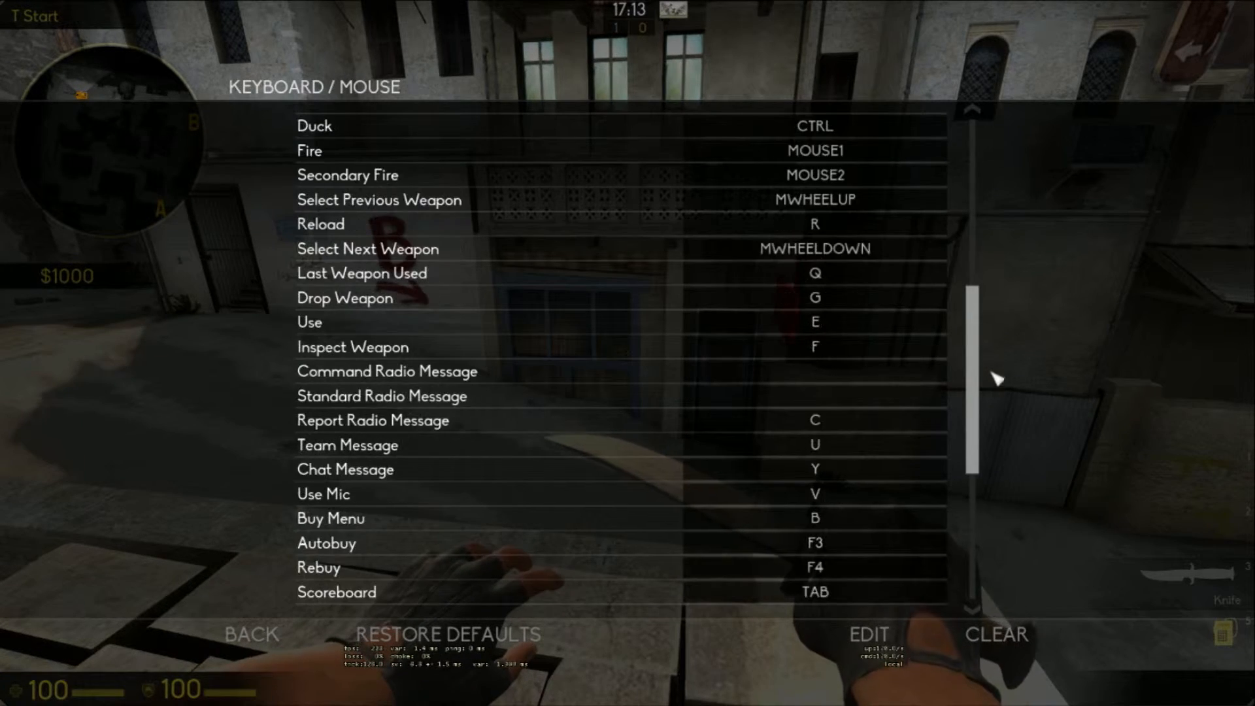
{"action": "scroll", "scroll_direction": "down", "scroll_amount": 3}
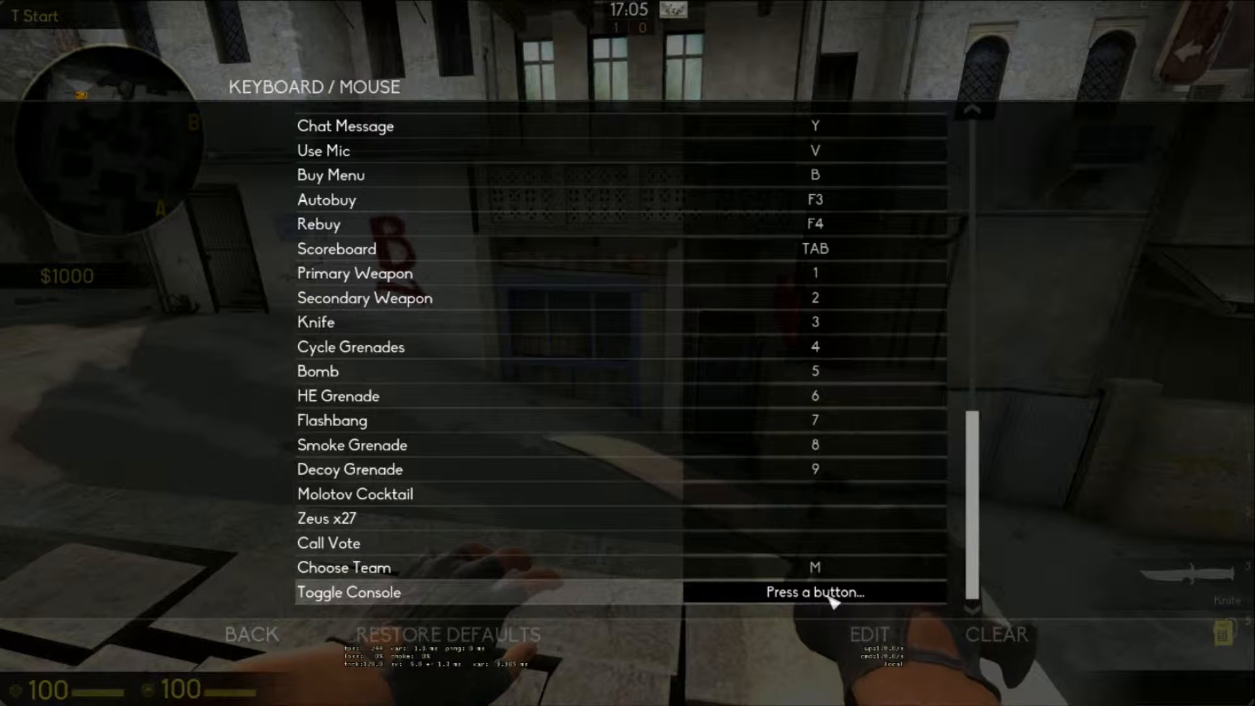
{"action": "key", "text": "."}
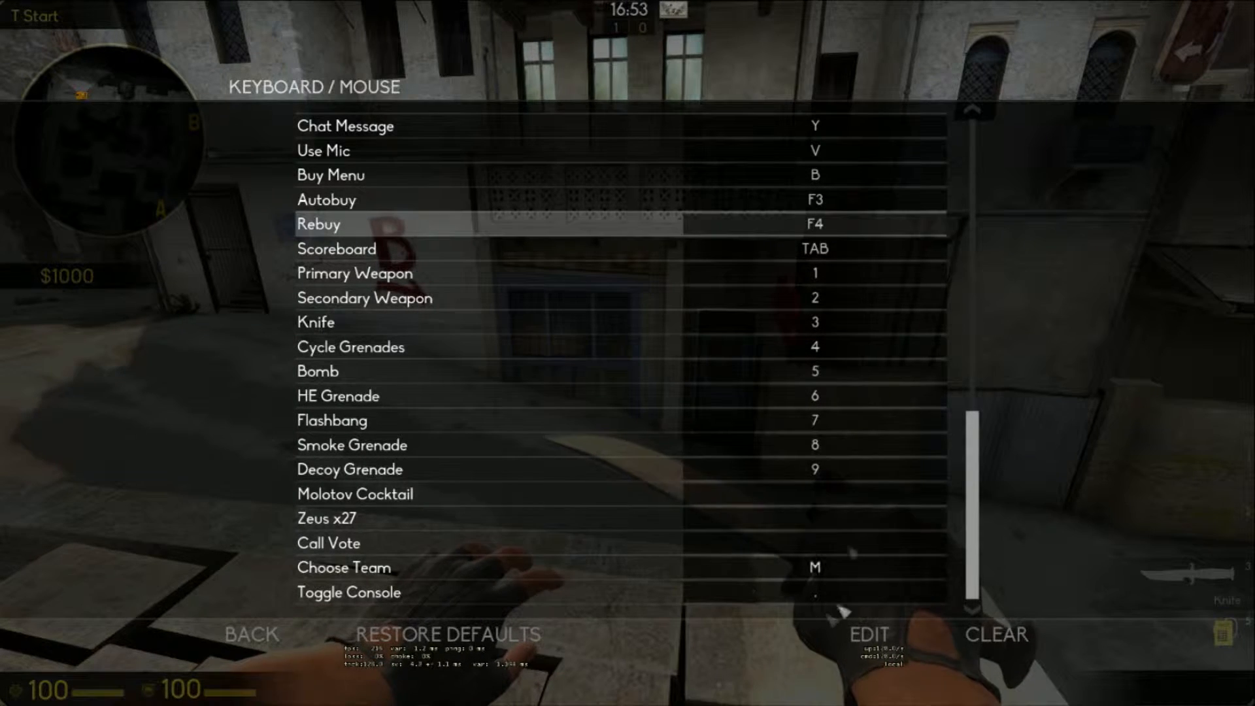
{"action": "left_click", "coordinate": [251, 634]}
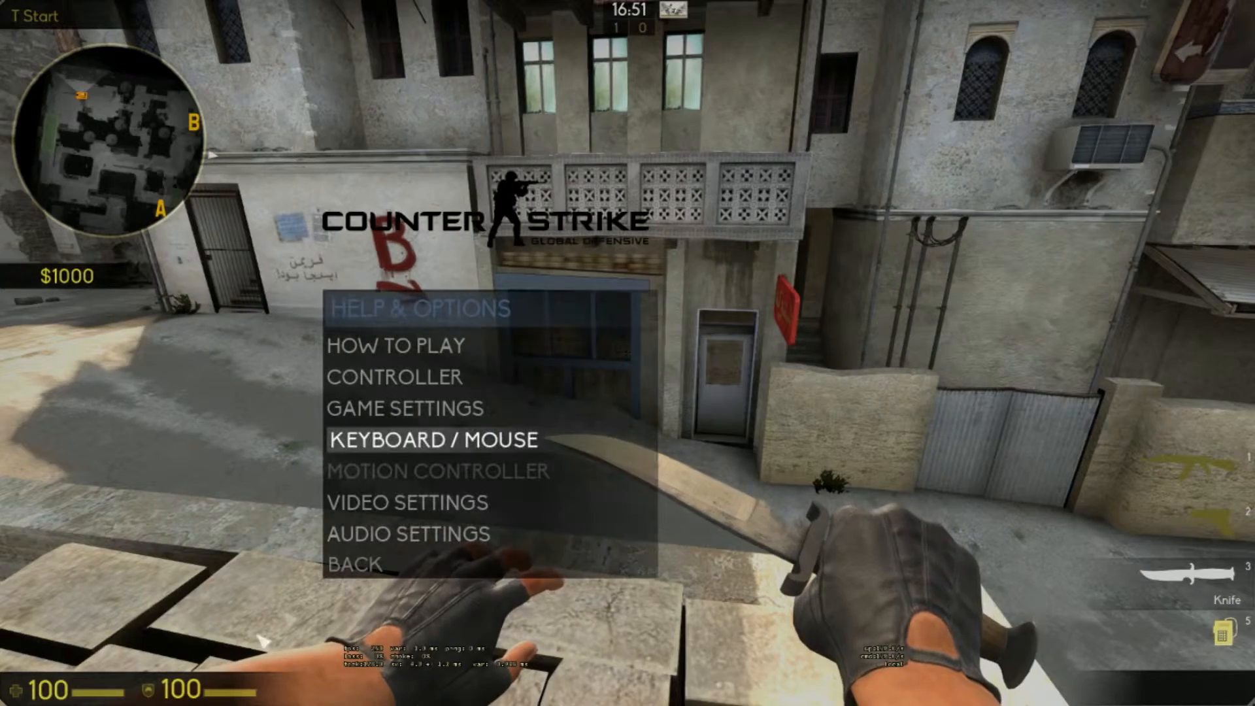
{"action": "mouse_move", "coordinate": [452, 475]}
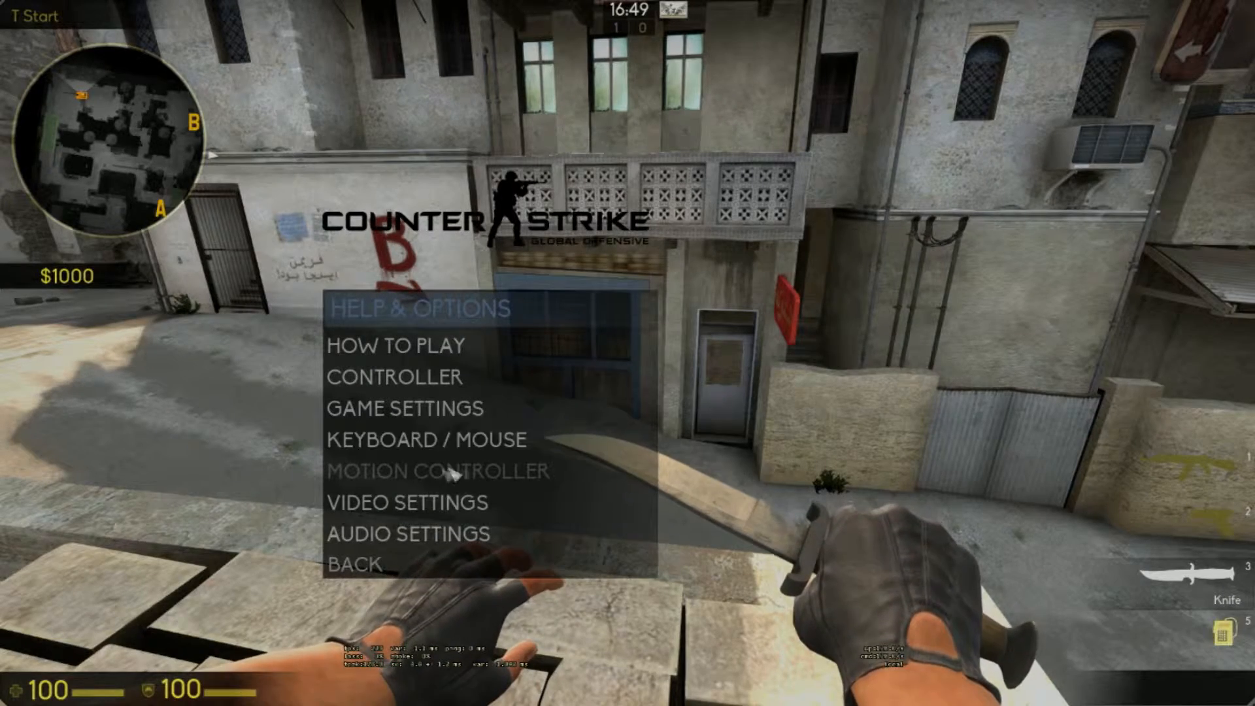
Step: Keep the video settings at Widescreen 16:9, 1920x1080, fullscreen
{"action": "left_click", "coordinate": [406, 502]}
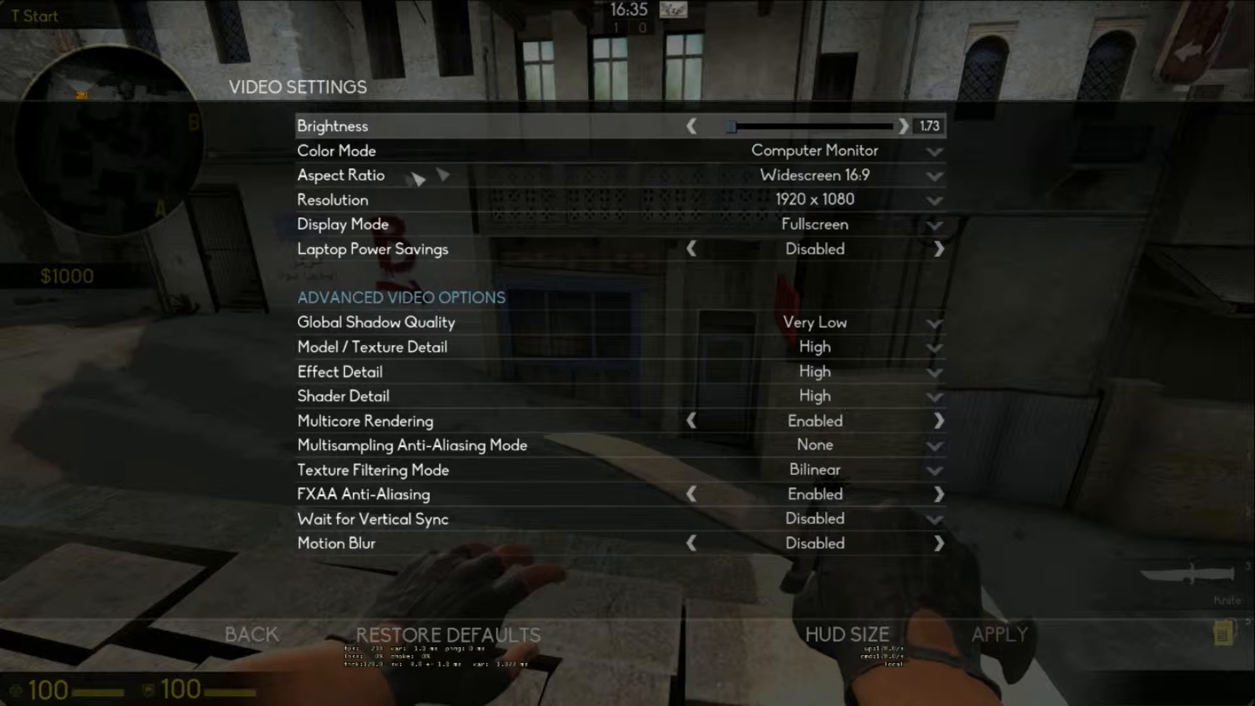
{"action": "mouse_move", "coordinate": [840, 179]}
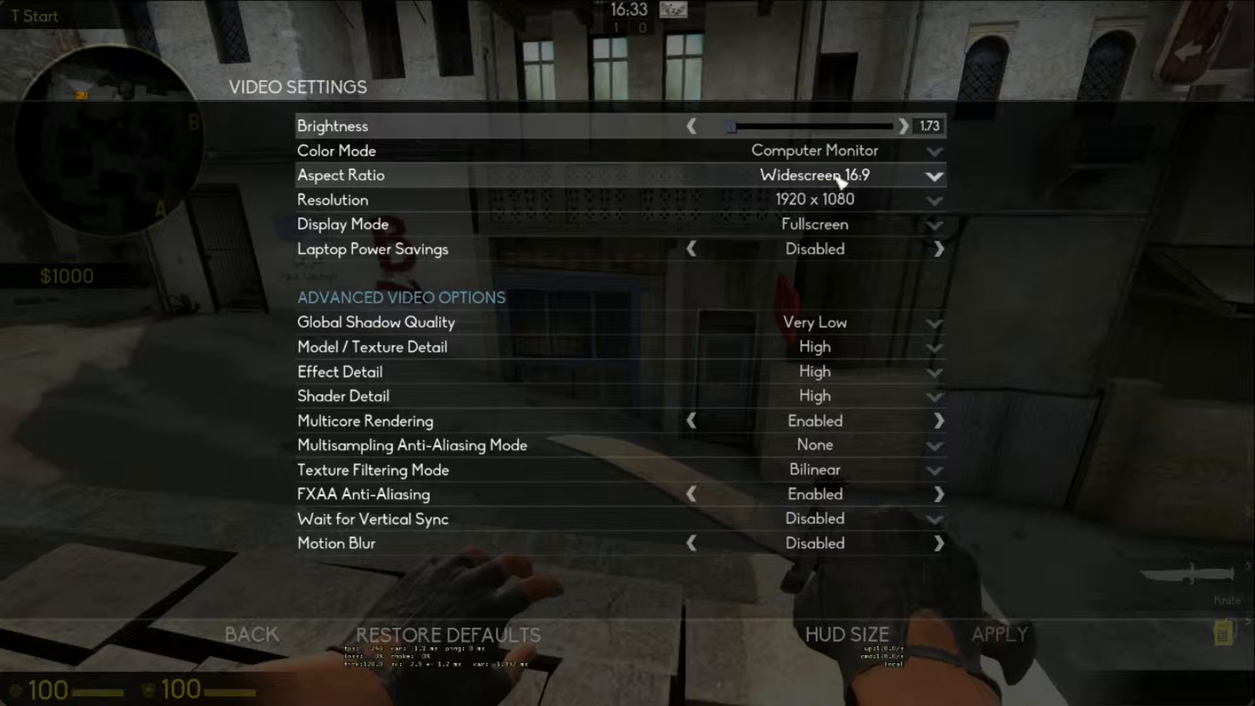
{"action": "mouse_move", "coordinate": [821, 172]}
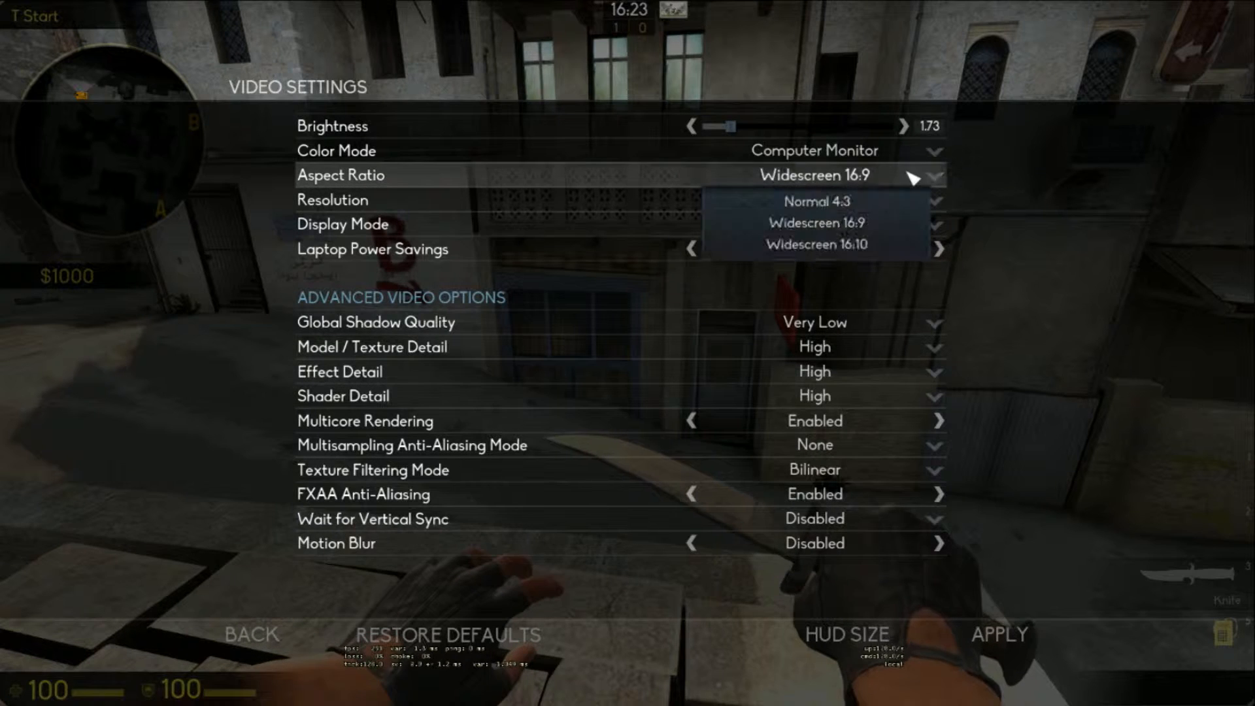
{"action": "left_click", "coordinate": [806, 223]}
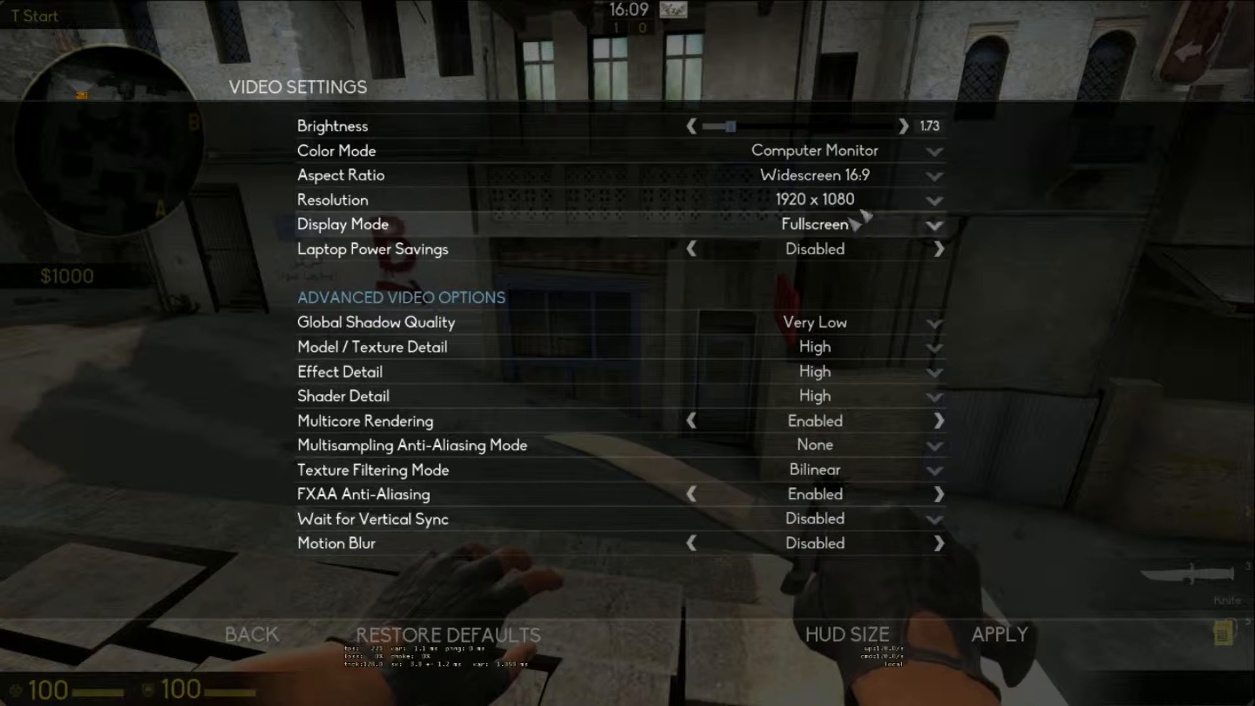
{"action": "mouse_move", "coordinate": [832, 175]}
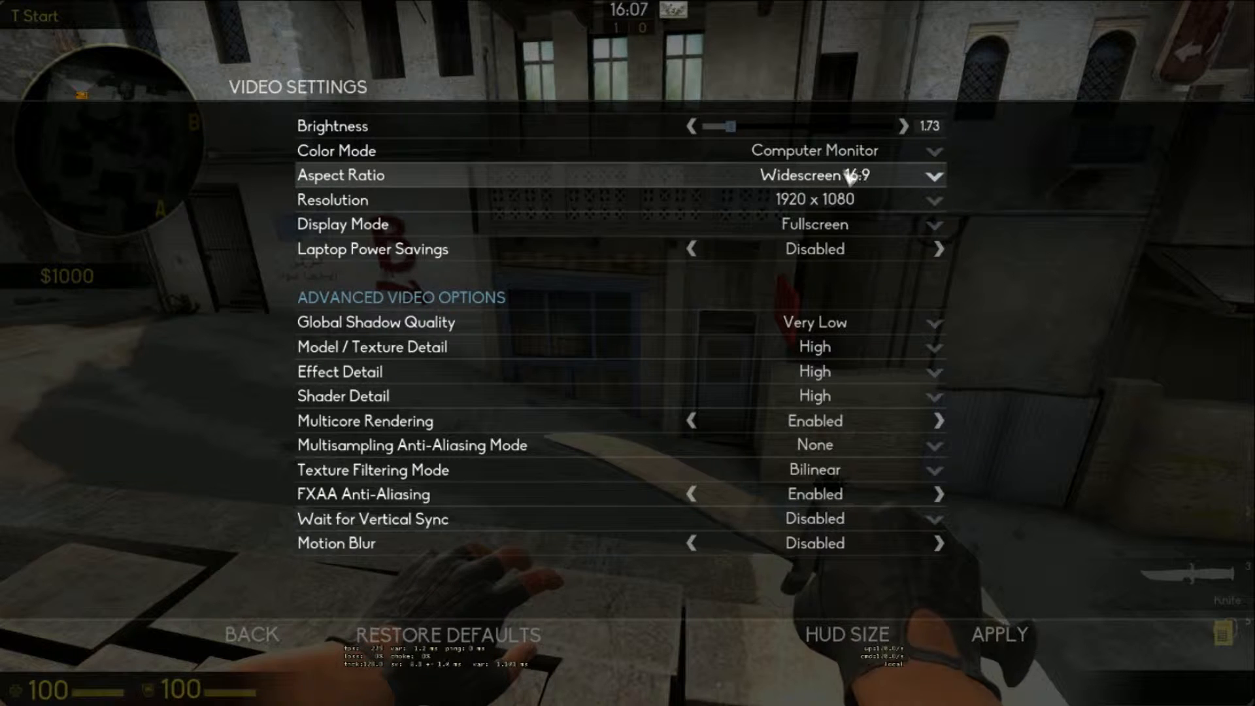
{"action": "mouse_move", "coordinate": [448, 200]}
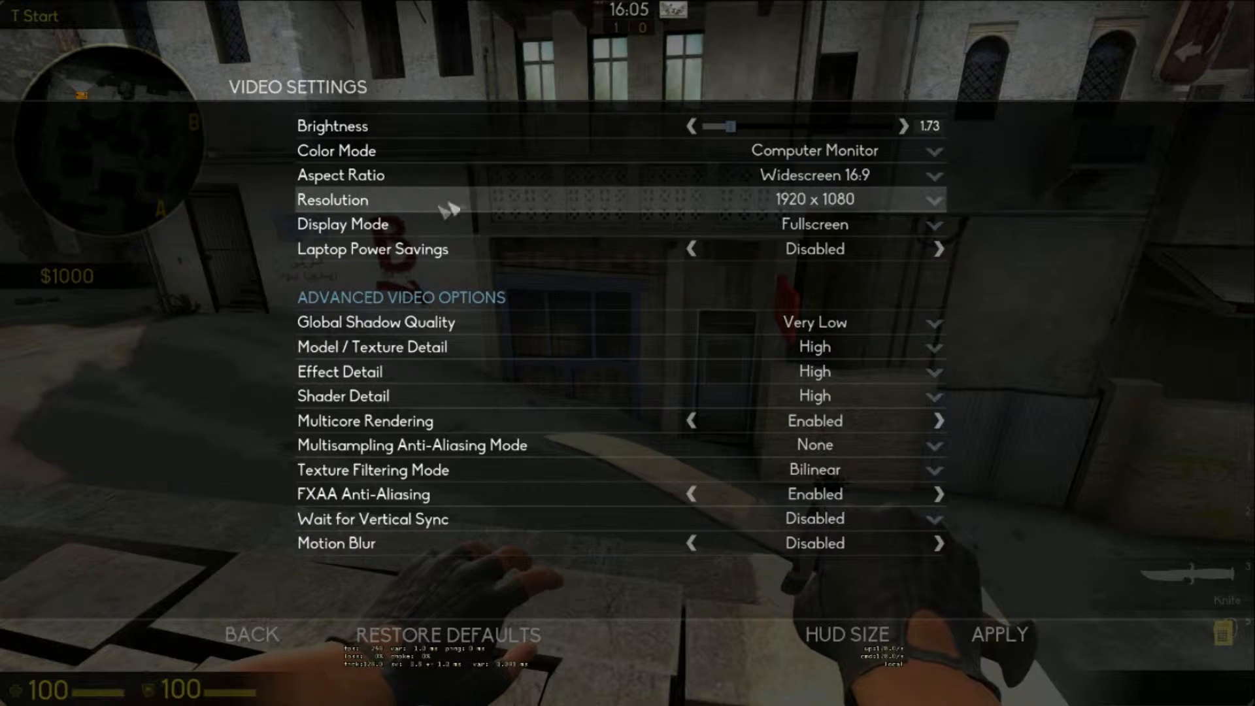
{"action": "mouse_move", "coordinate": [933, 207]}
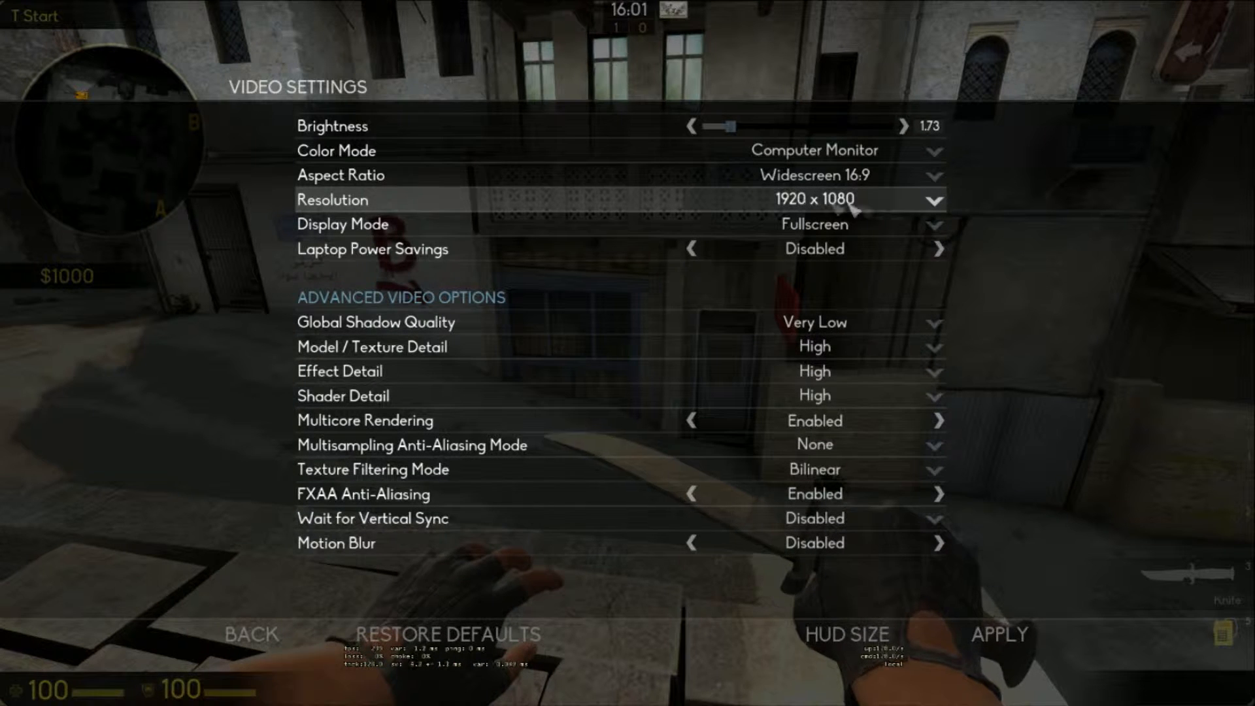
{"action": "mouse_move", "coordinate": [787, 245]}
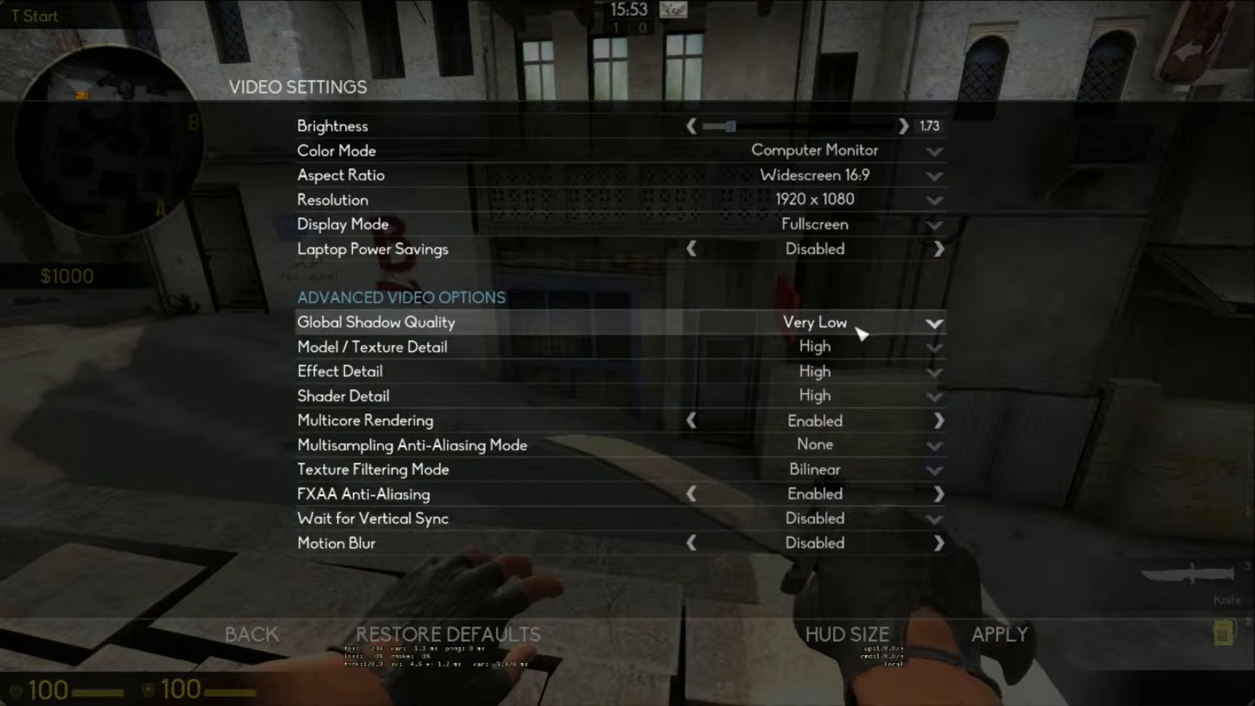
{"action": "mouse_move", "coordinate": [512, 377]}
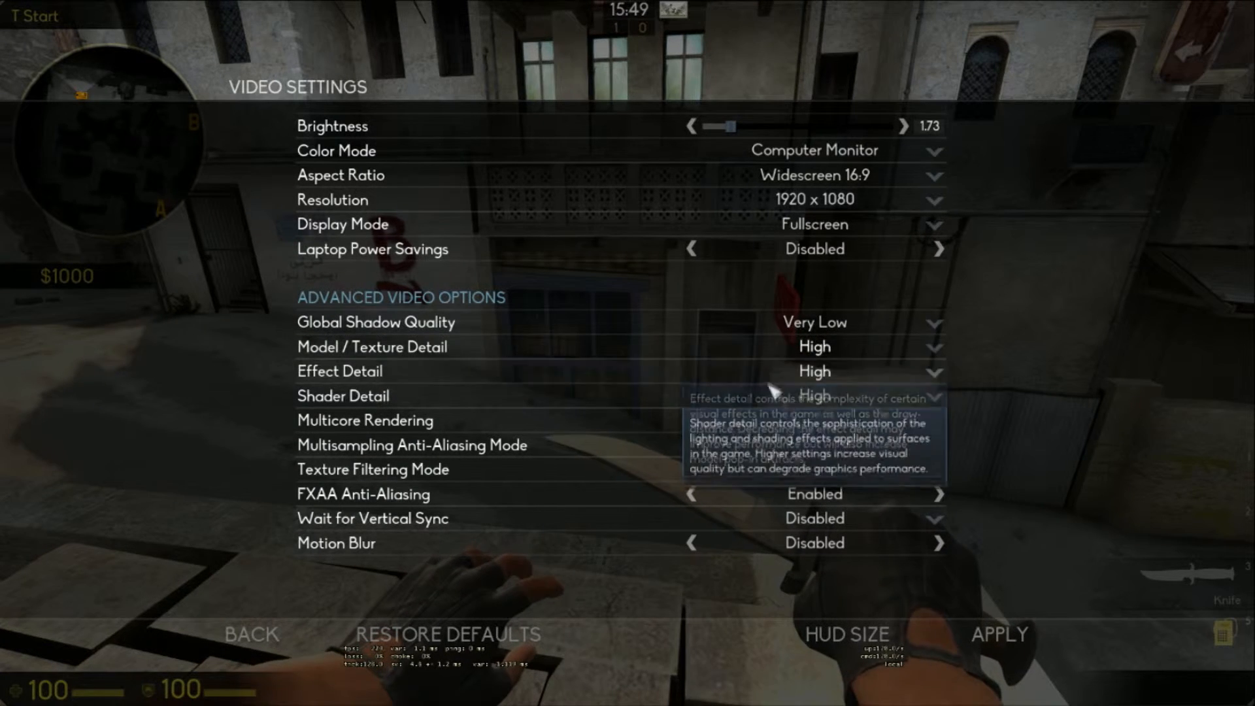
{"action": "mouse_move", "coordinate": [904, 356]}
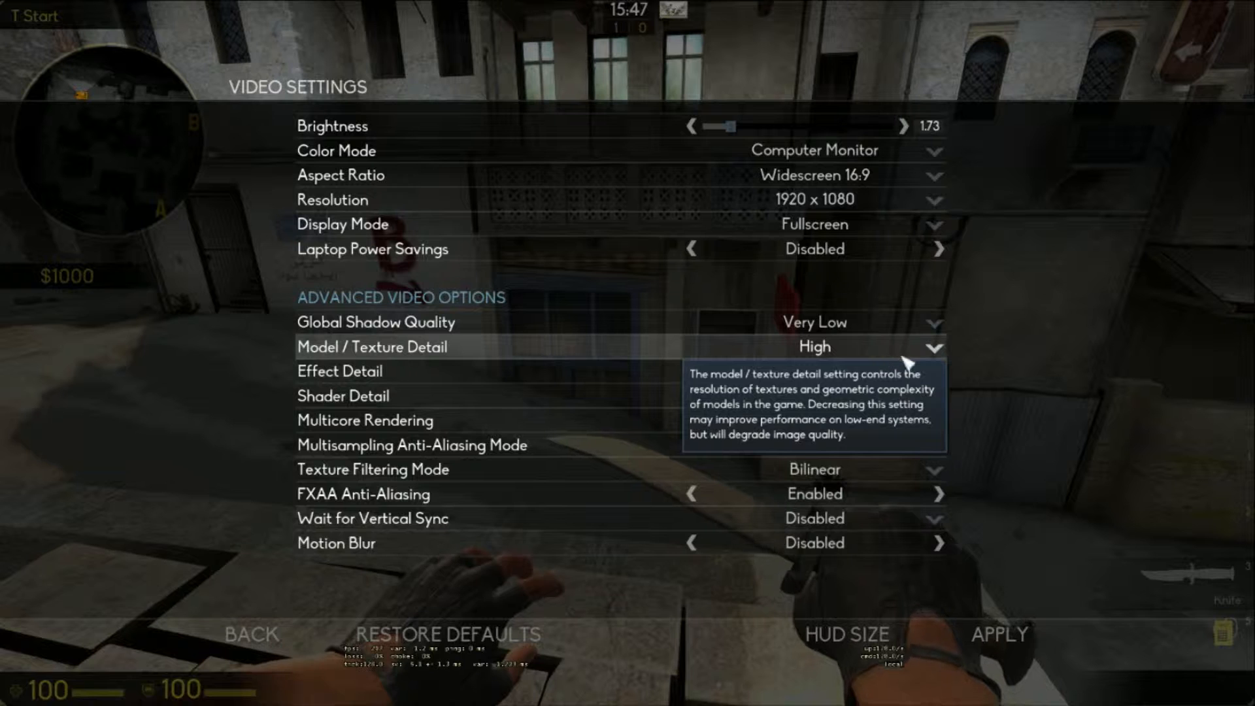
{"action": "mouse_move", "coordinate": [376, 395]}
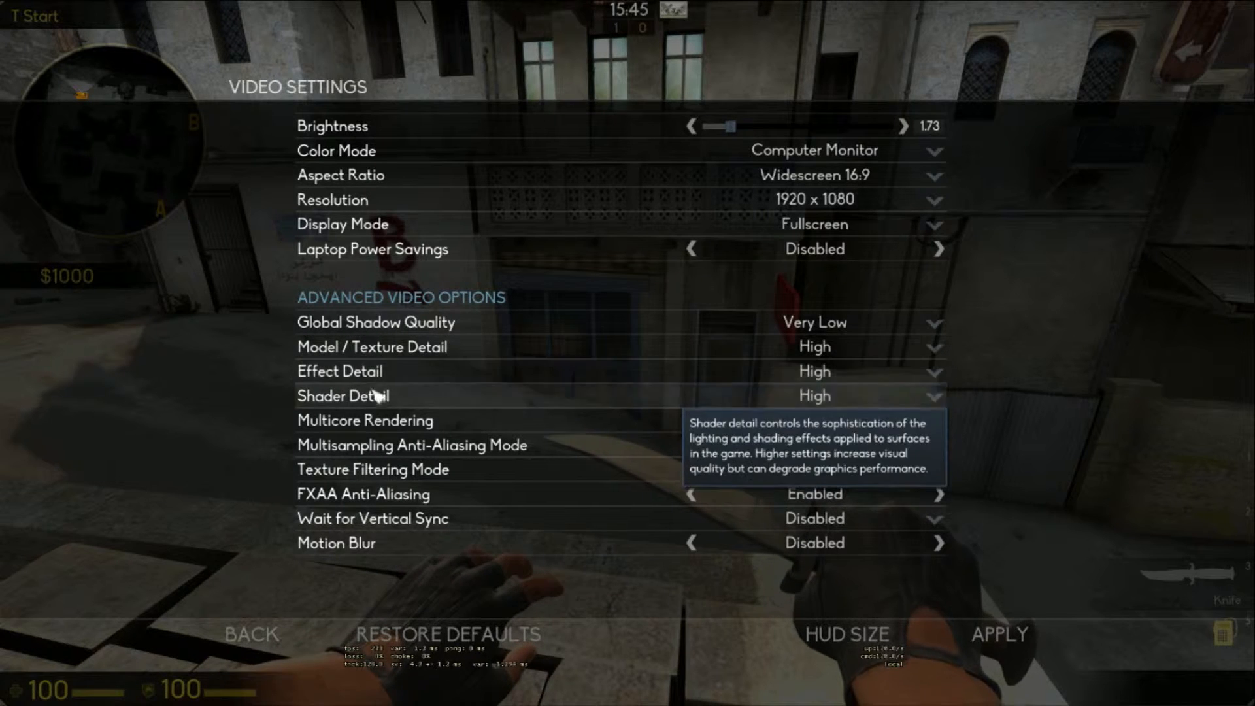
{"action": "mouse_move", "coordinate": [1039, 383]}
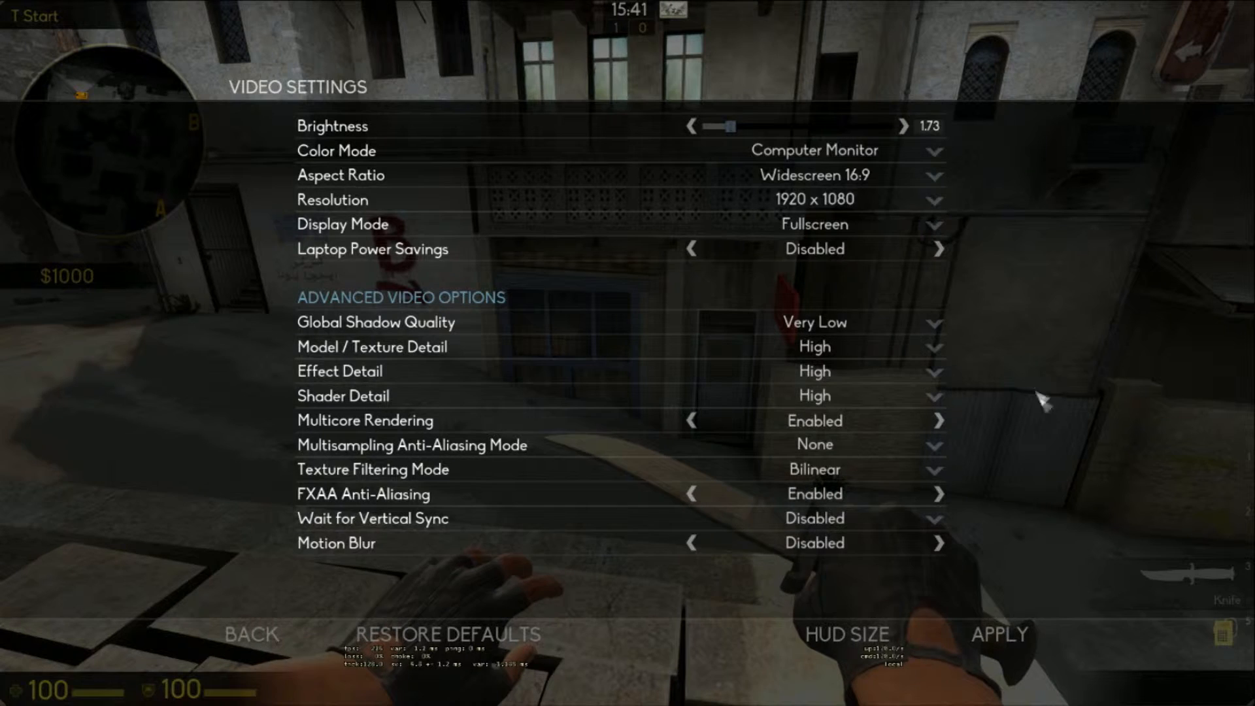
{"action": "mouse_move", "coordinate": [467, 335]}
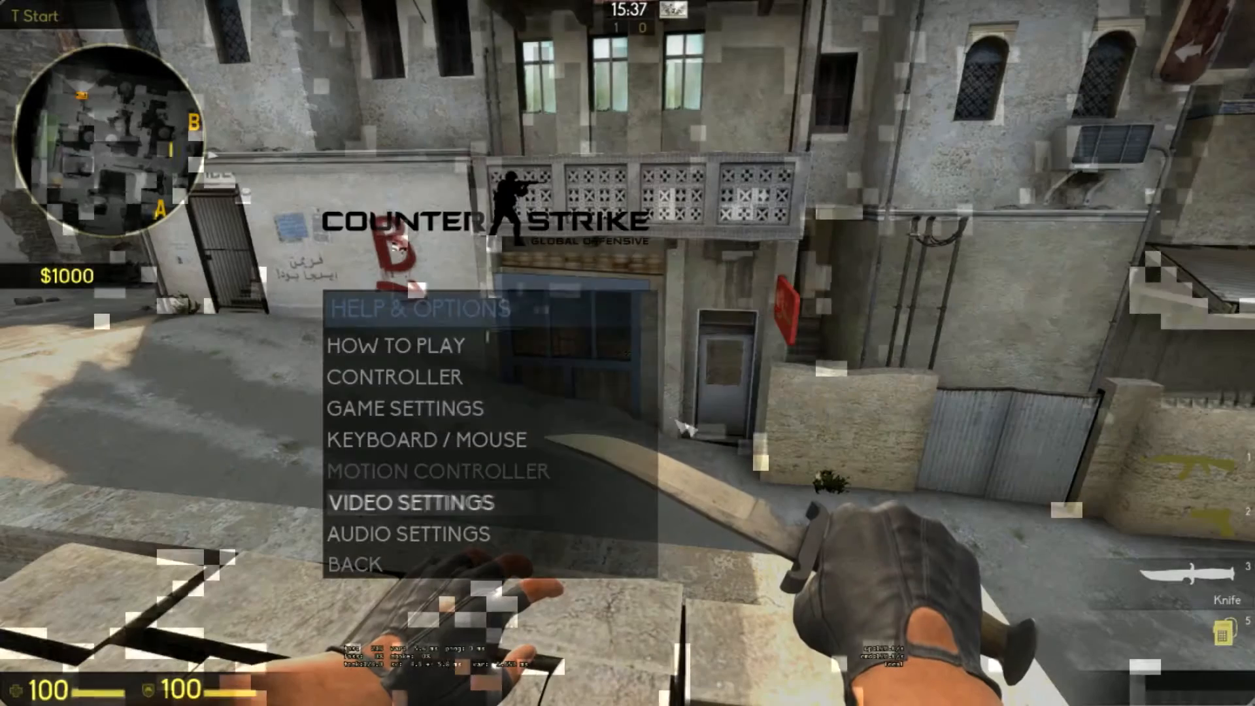
Step: Keep the audio speaker configuration at 2 Speakers with Press to Use Mic
{"action": "left_click", "coordinate": [408, 535]}
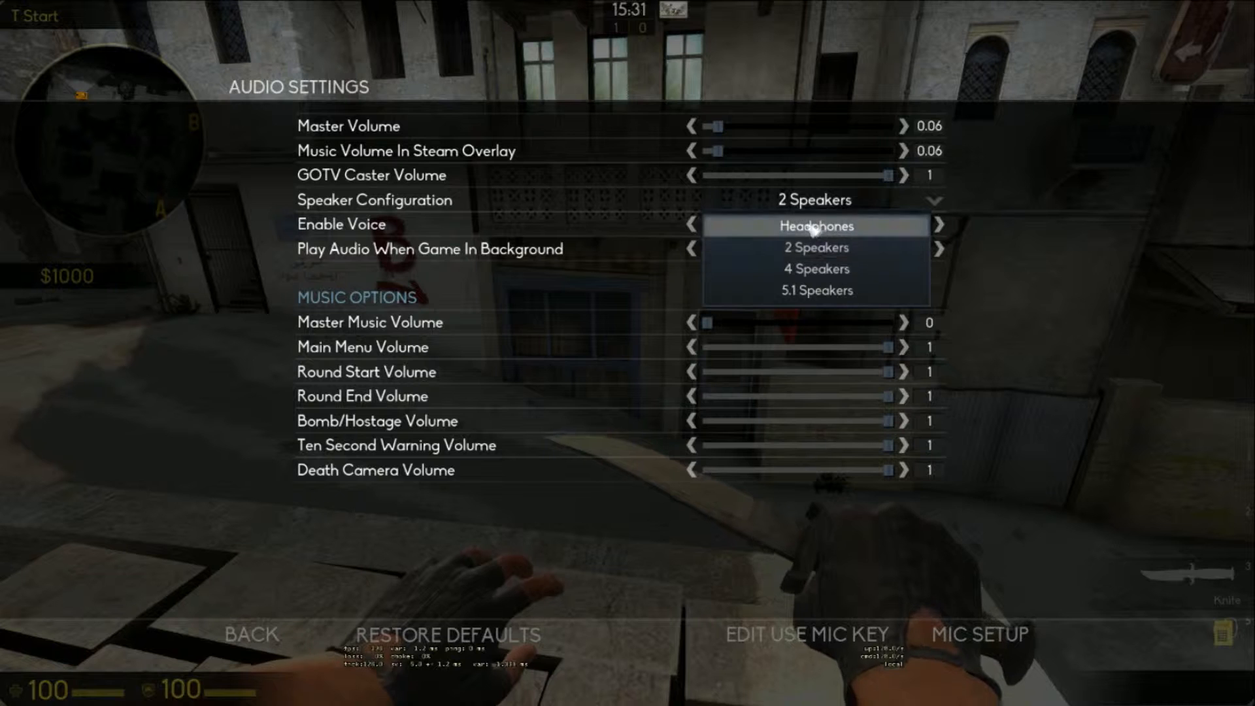
{"action": "mouse_move", "coordinate": [815, 247]}
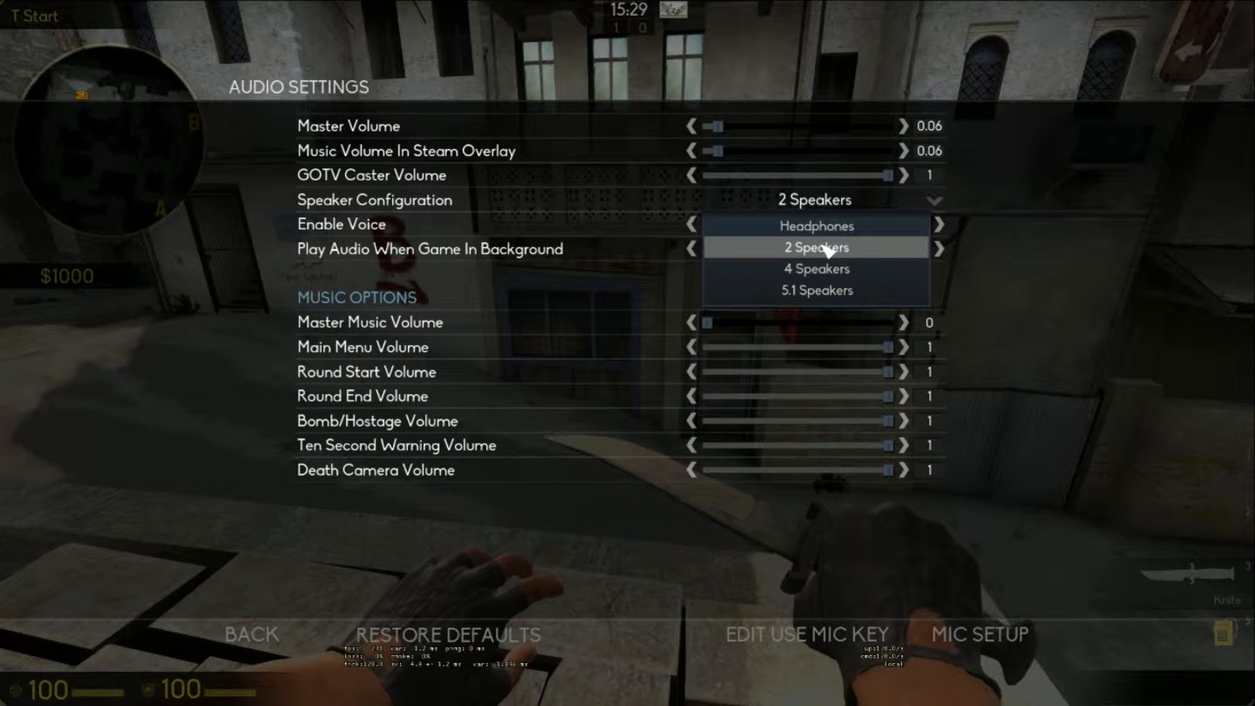
{"action": "left_click", "coordinate": [814, 247]}
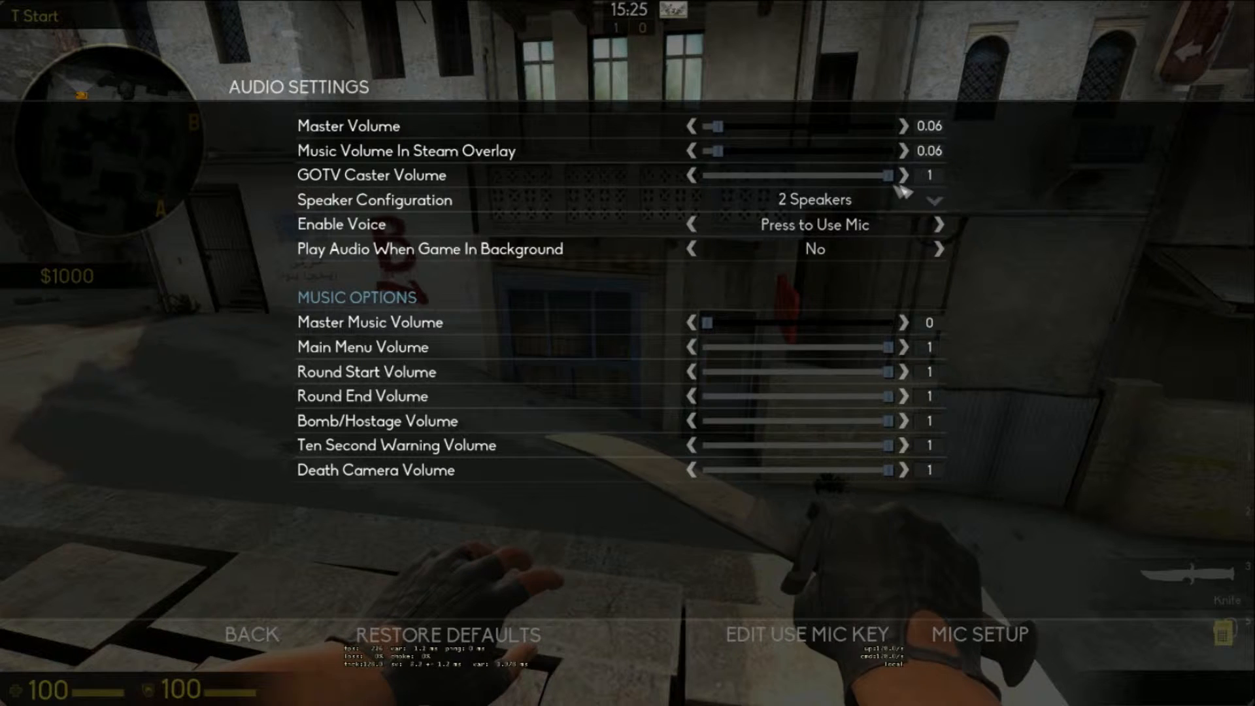
{"action": "mouse_move", "coordinate": [757, 207]}
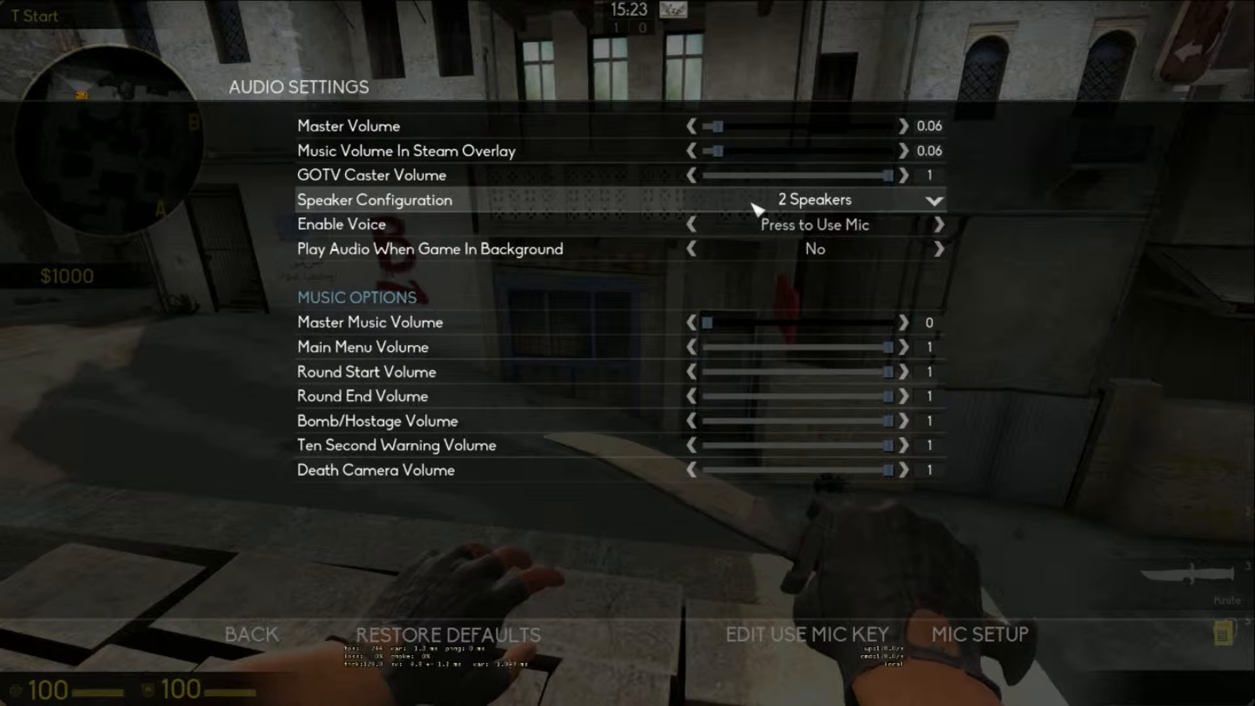
{"action": "mouse_move", "coordinate": [799, 174]}
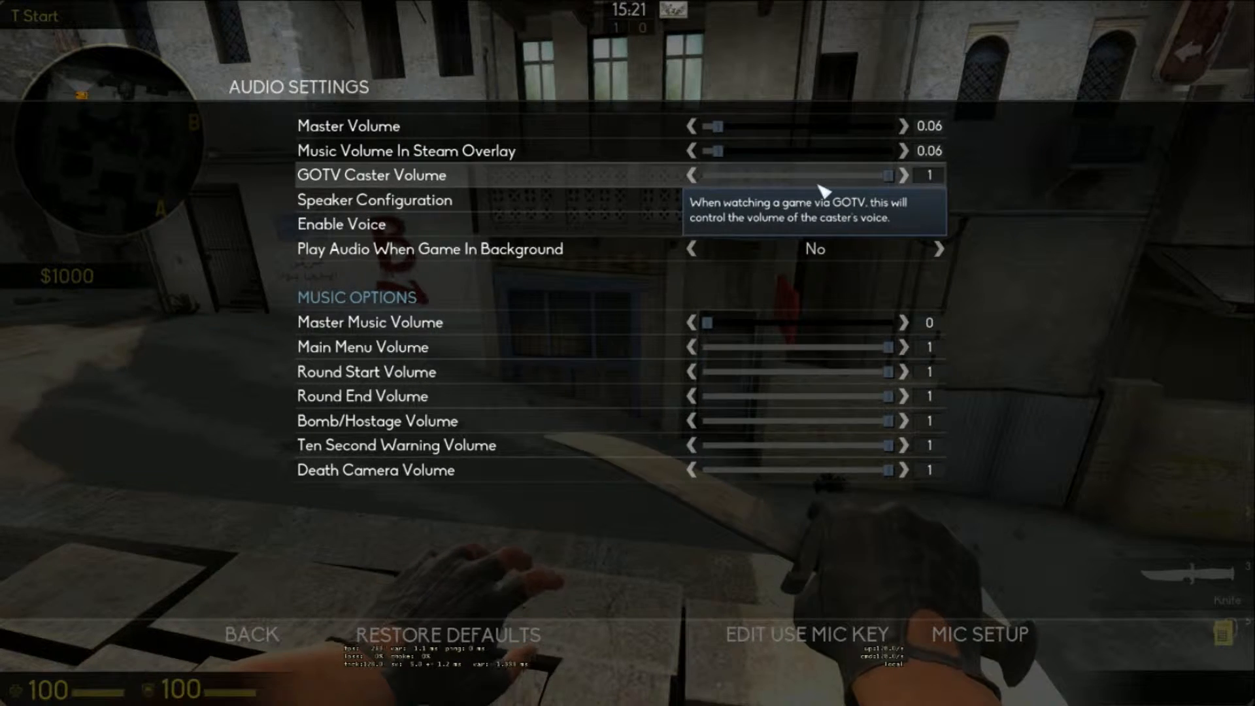
{"action": "mouse_move", "coordinate": [732, 370]}
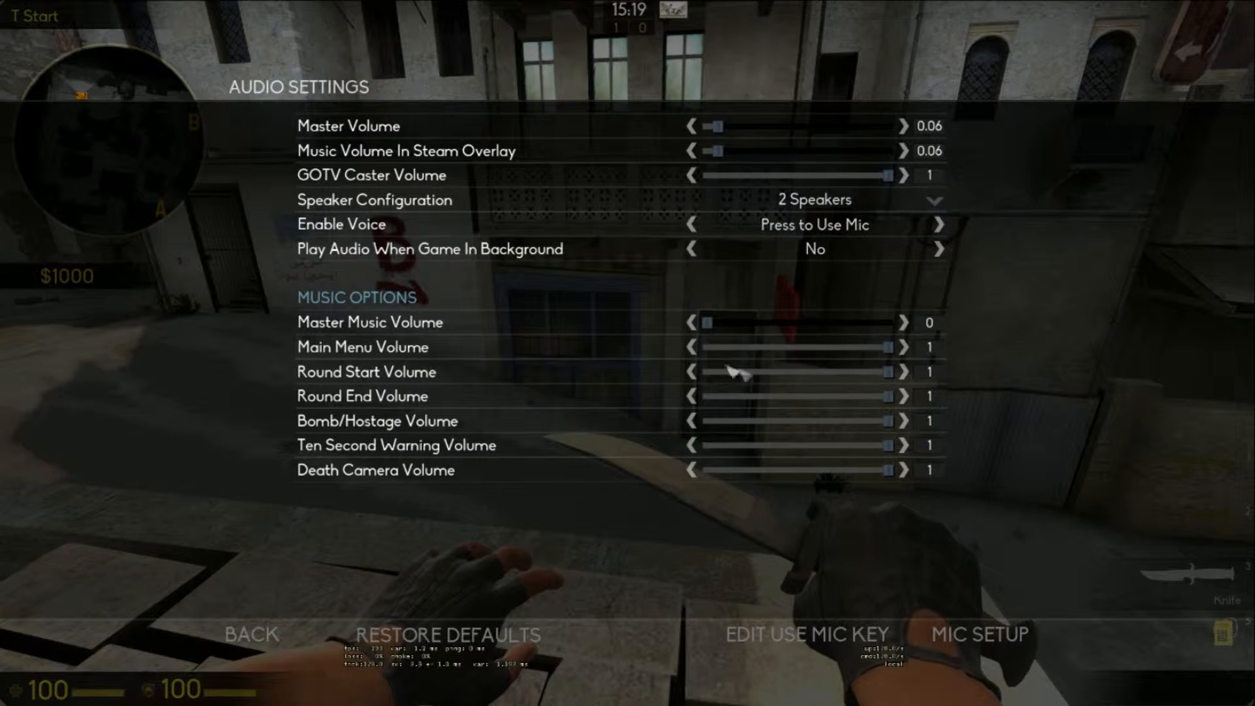
{"action": "mouse_move", "coordinate": [392, 322]}
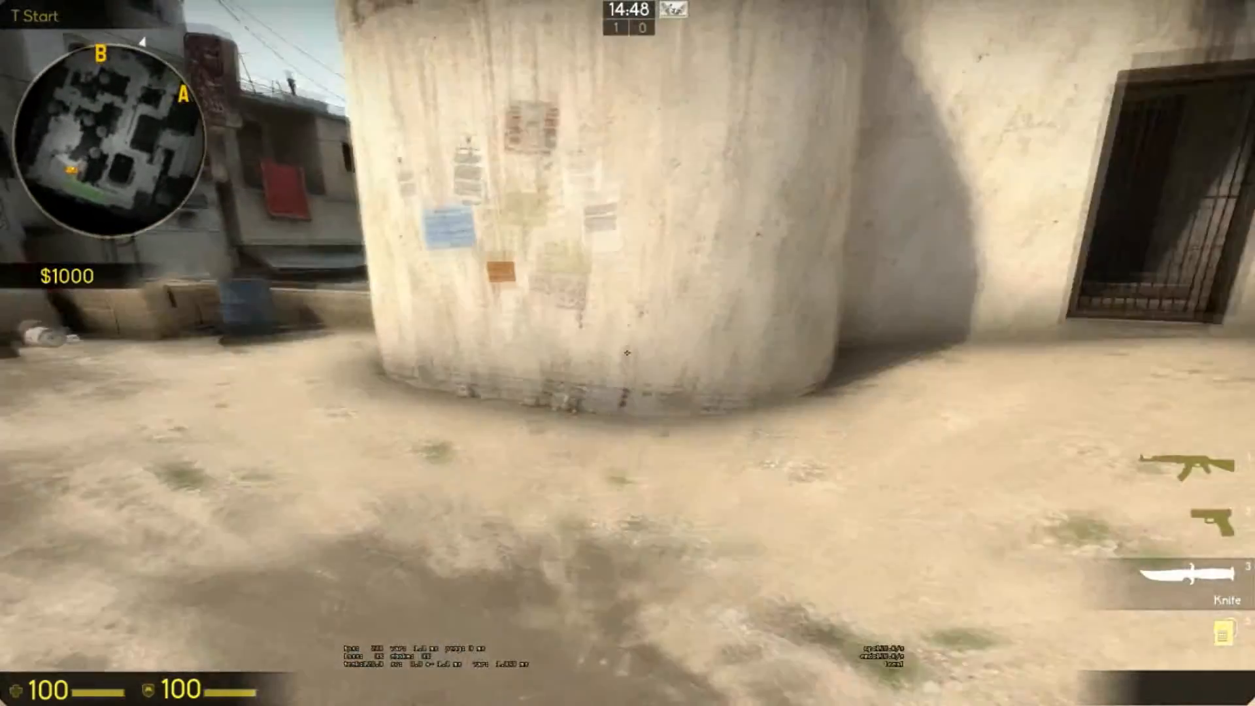
Step: Enter cl_cmdrate 128 and cl_updaterate 128 in the developer console
{"action": "key", "text": "`"}
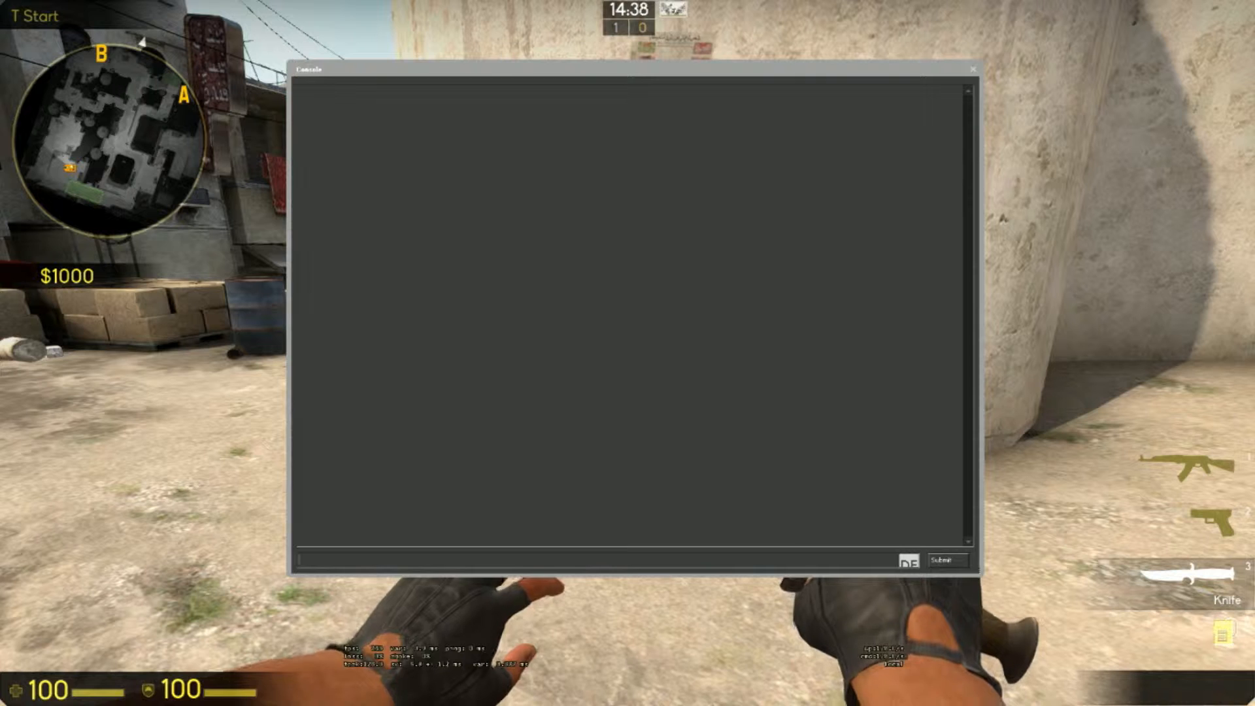
{"action": "type", "text": "cl_cmdrate 128"}
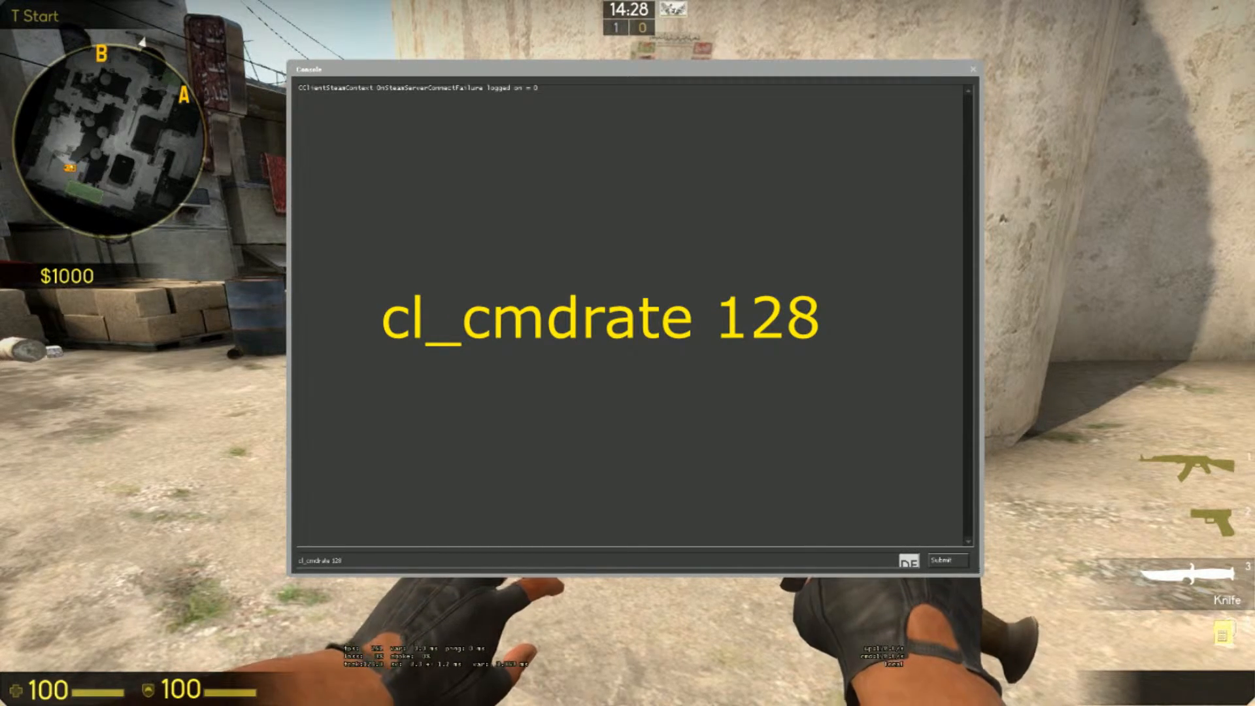
{"action": "key", "text": "Return"}
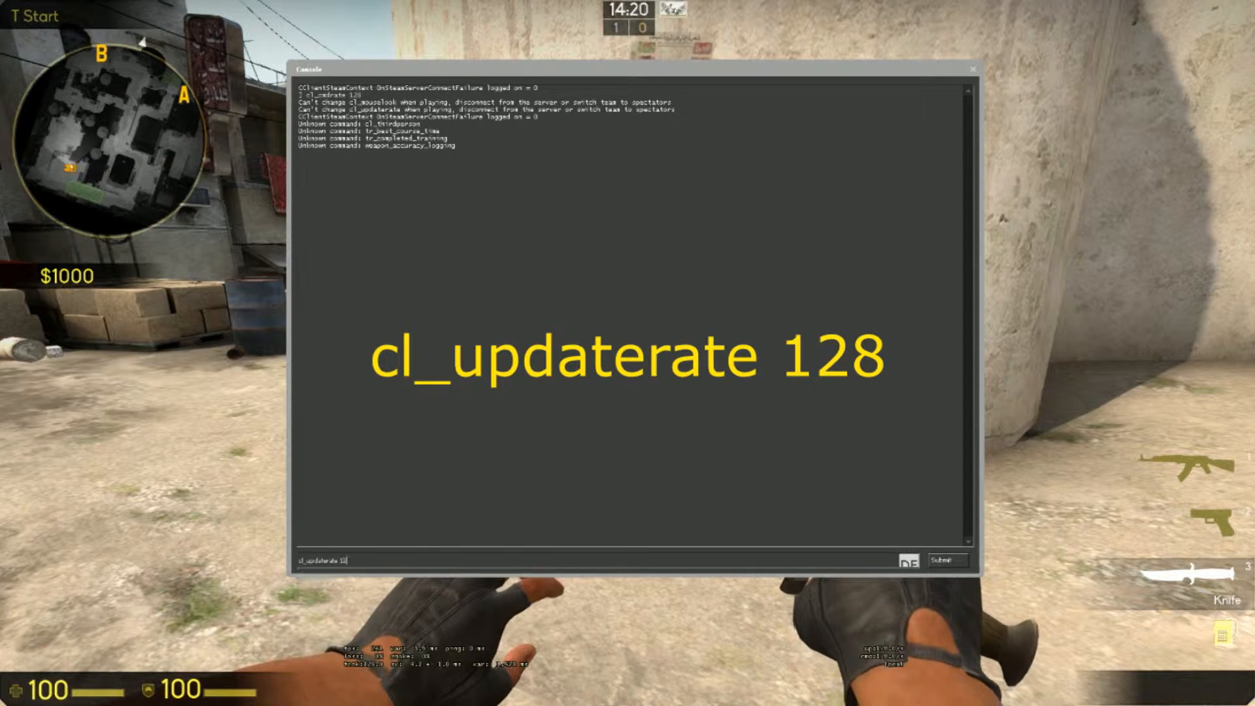
{"action": "key", "text": "Return"}
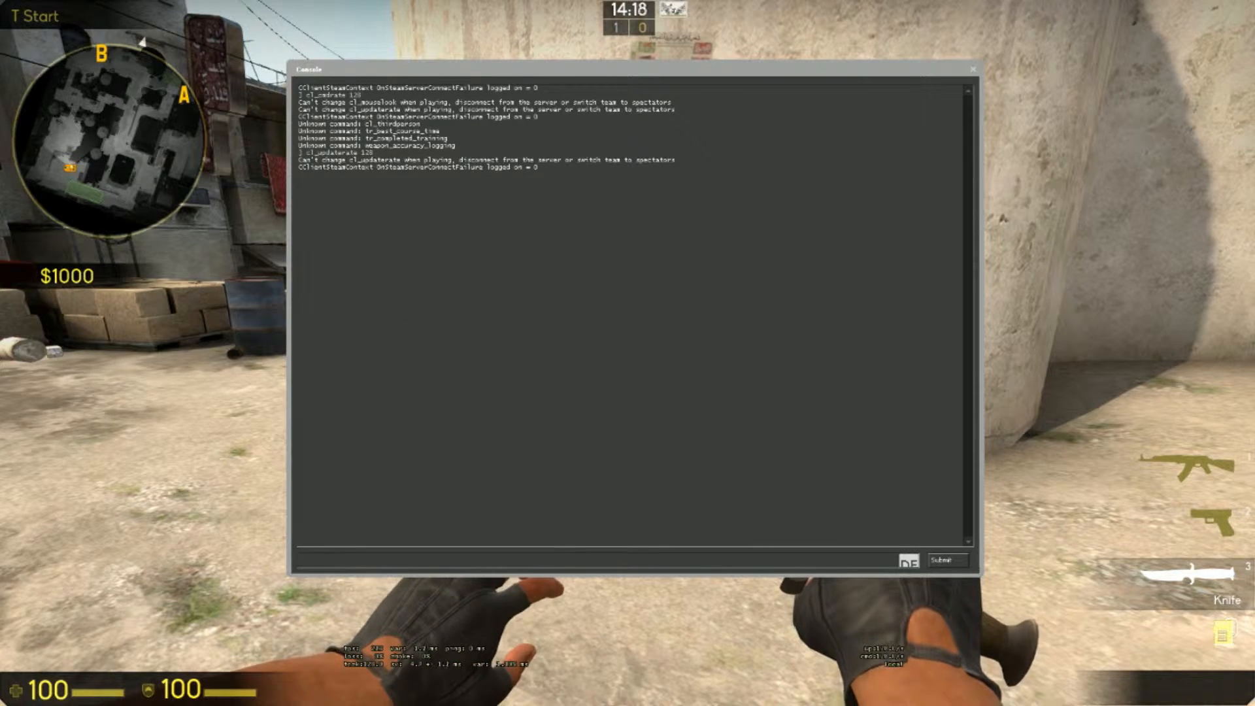
Step: Enter cl_interp 0 and rate 128000 in the console
{"action": "type", "text": "cl_interp 0"}
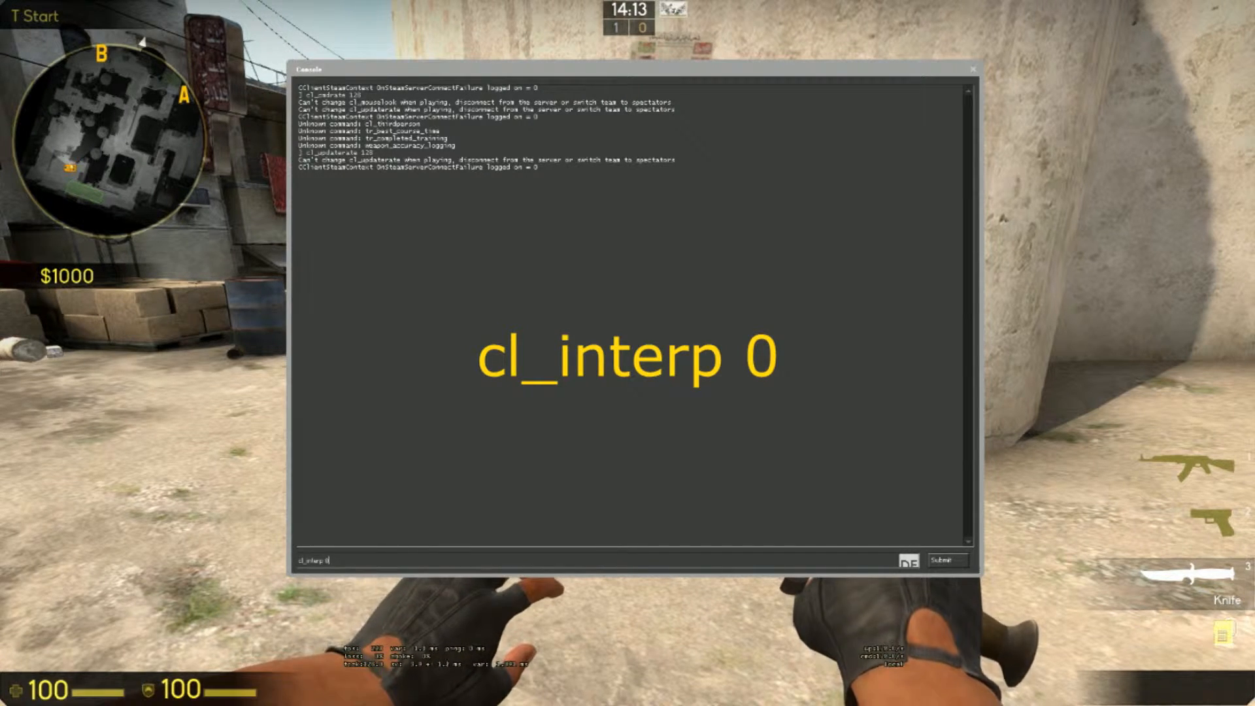
{"action": "key", "text": "Return"}
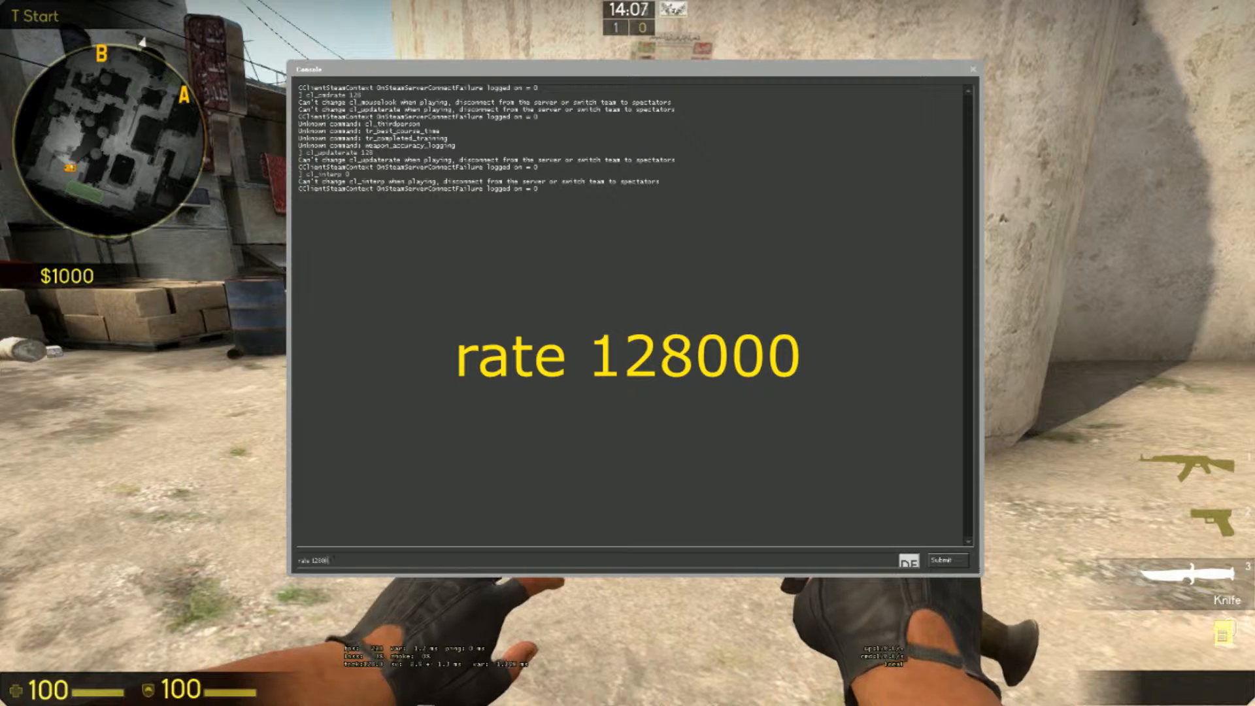
{"action": "key", "text": "Return"}
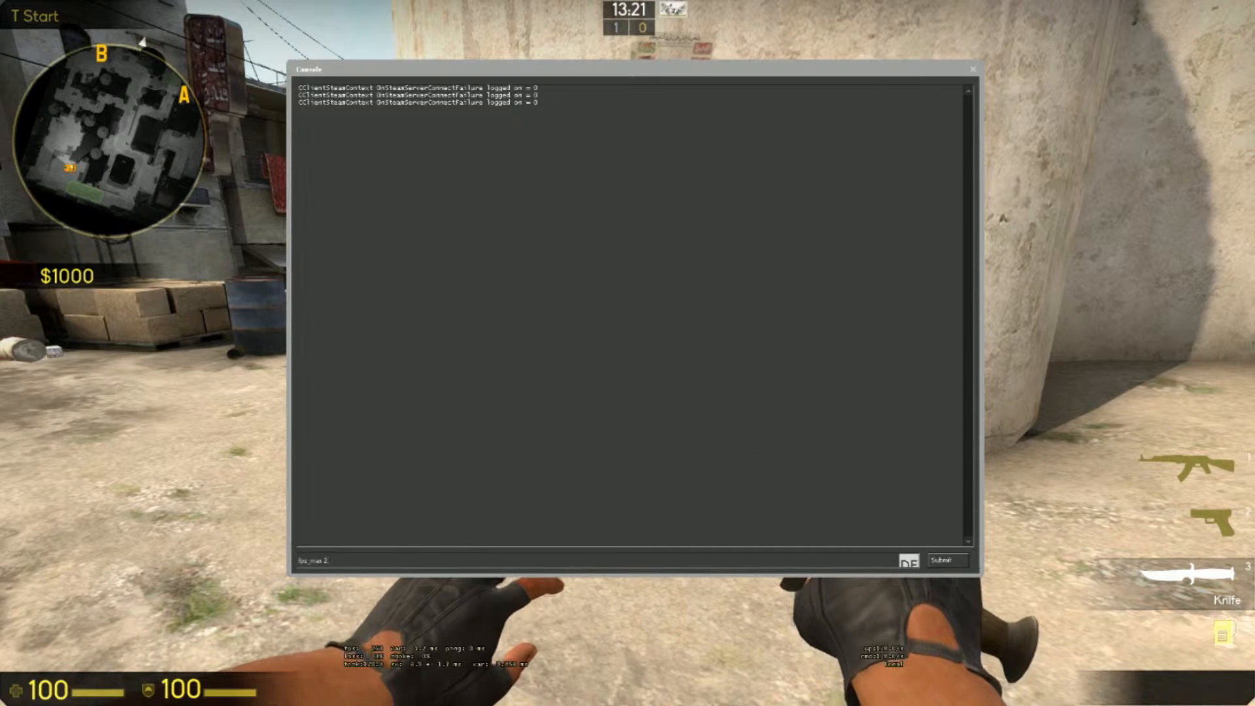
Step: Submit the fps_max command to cap the frame rate
{"action": "key", "text": "Return"}
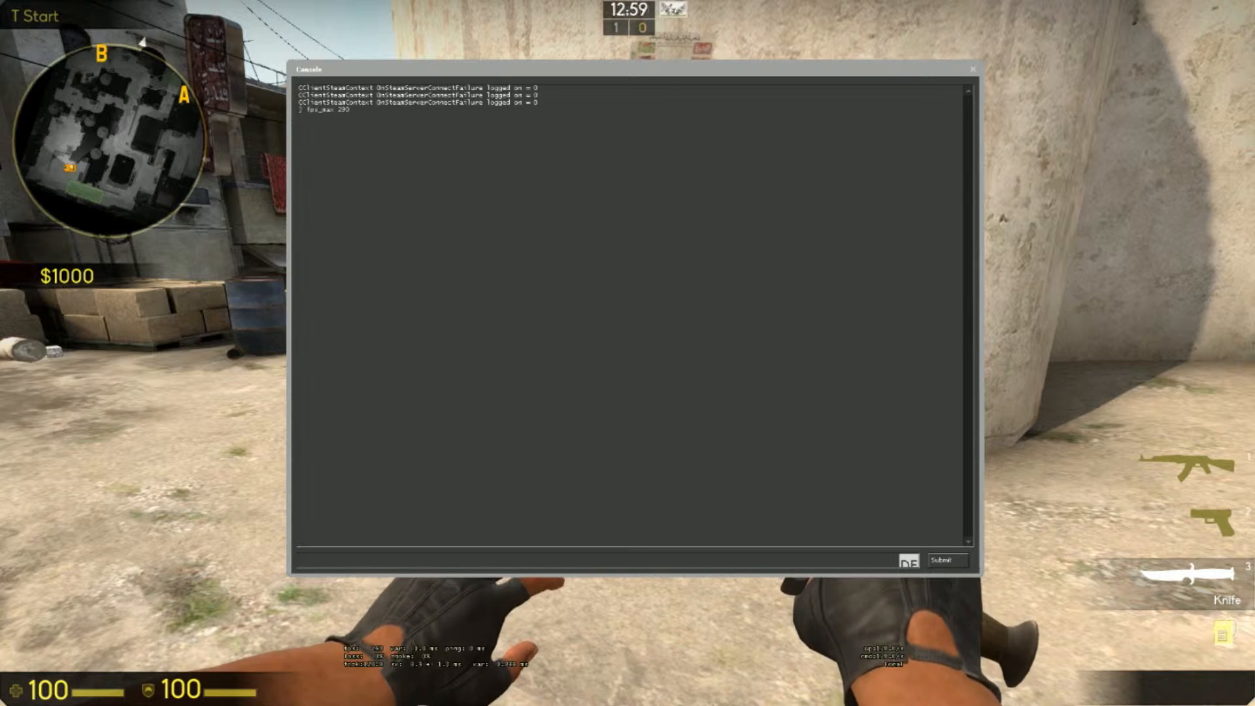
{"action": "key", "text": "Return"}
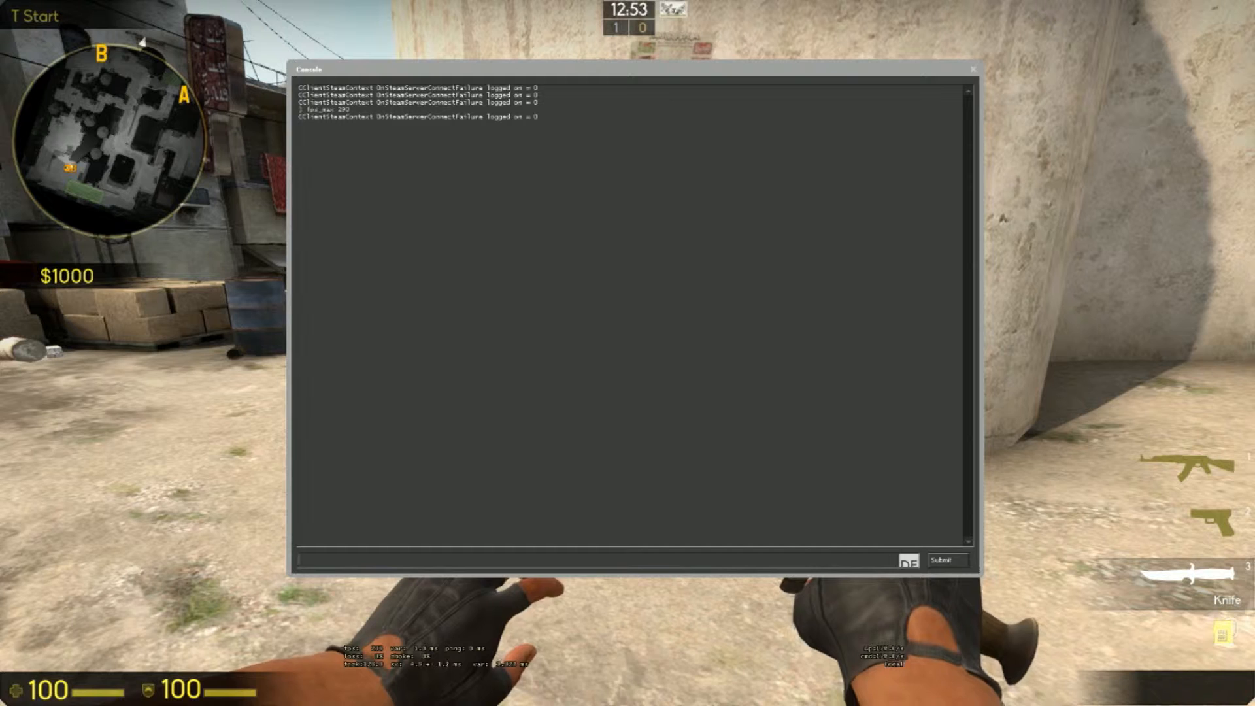
Step: Enter cl_radar_scale and cl_radar_always_centered 0 in the console
{"action": "type", "text": "cl_radar_scale"}
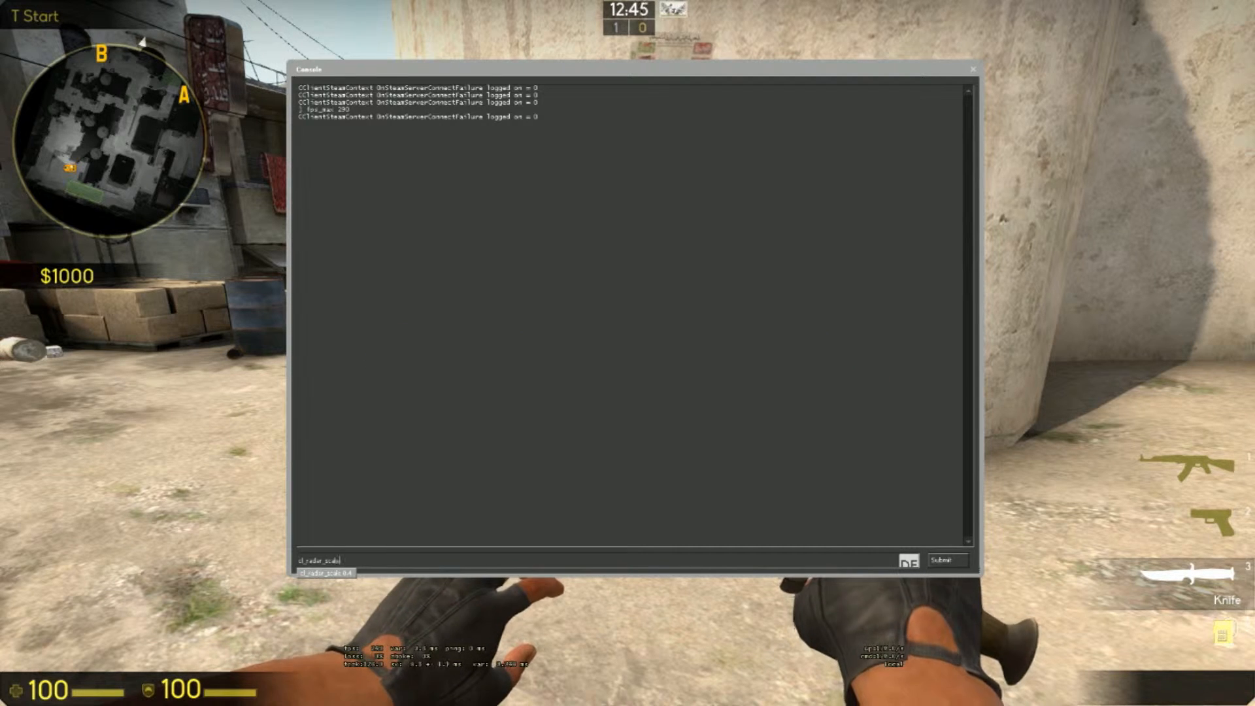
{"action": "type", "text": "0.8"}
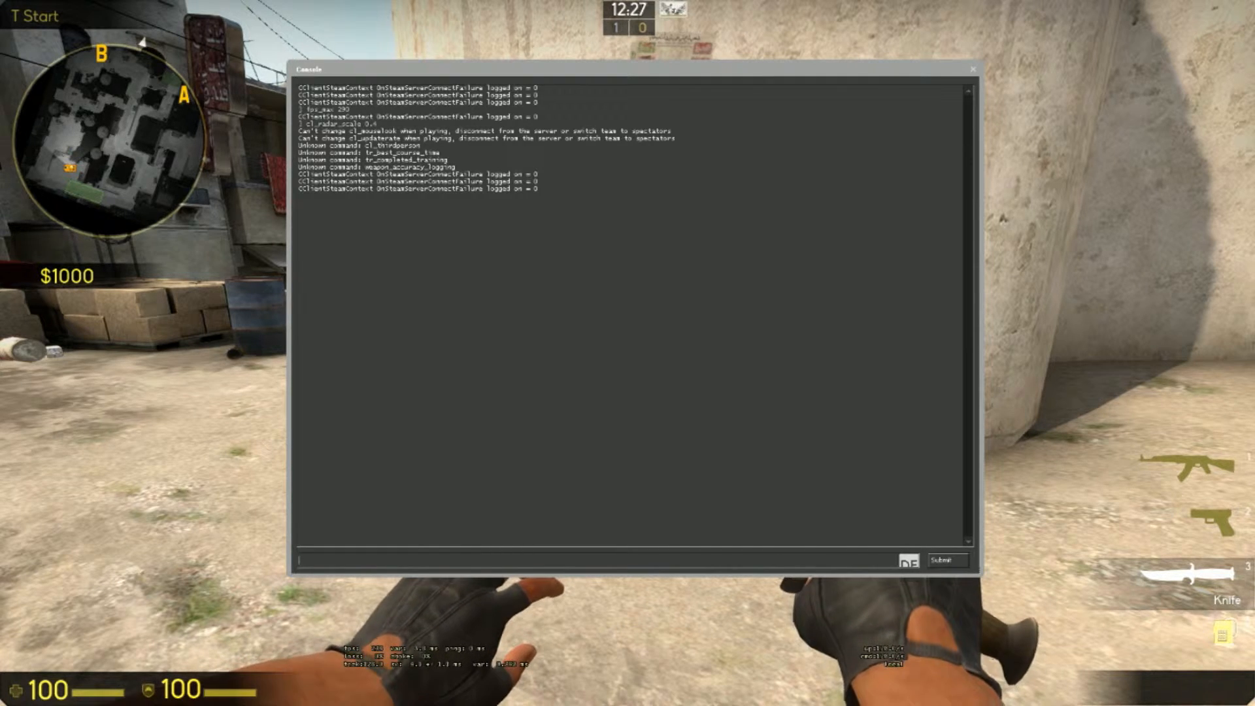
{"action": "type", "text": "cl_radar_always_centered 0"}
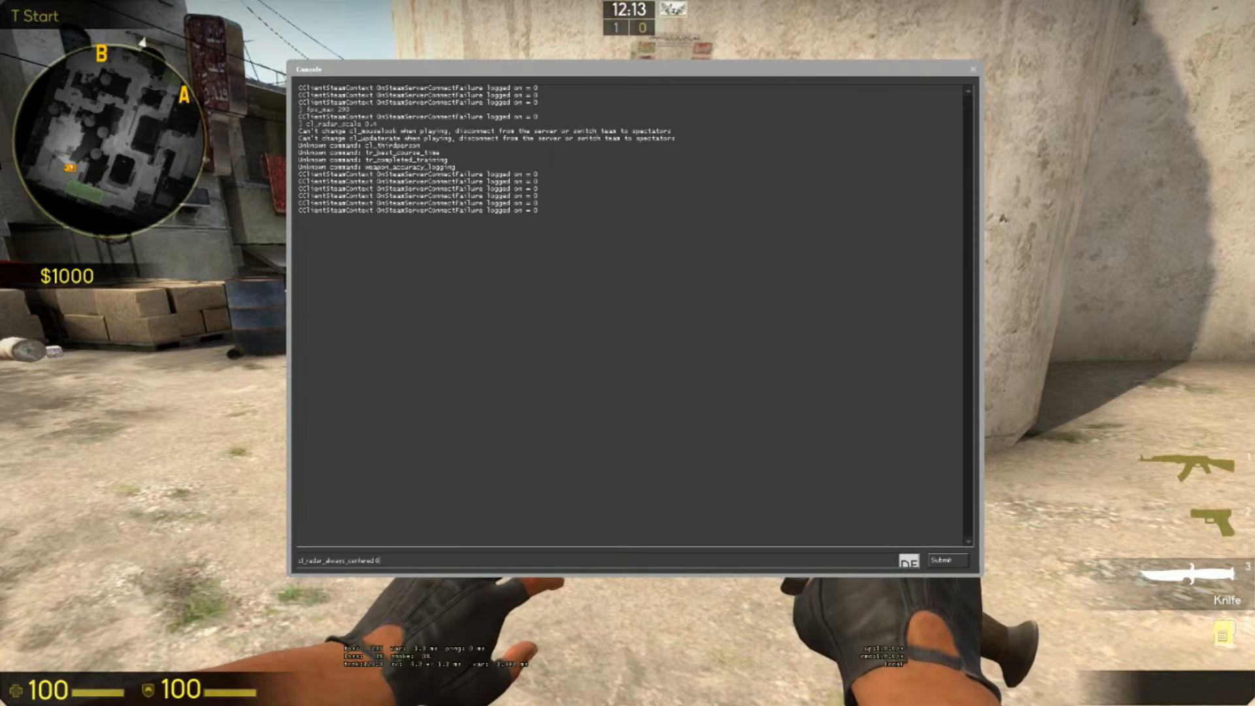
{"action": "key", "text": "Return"}
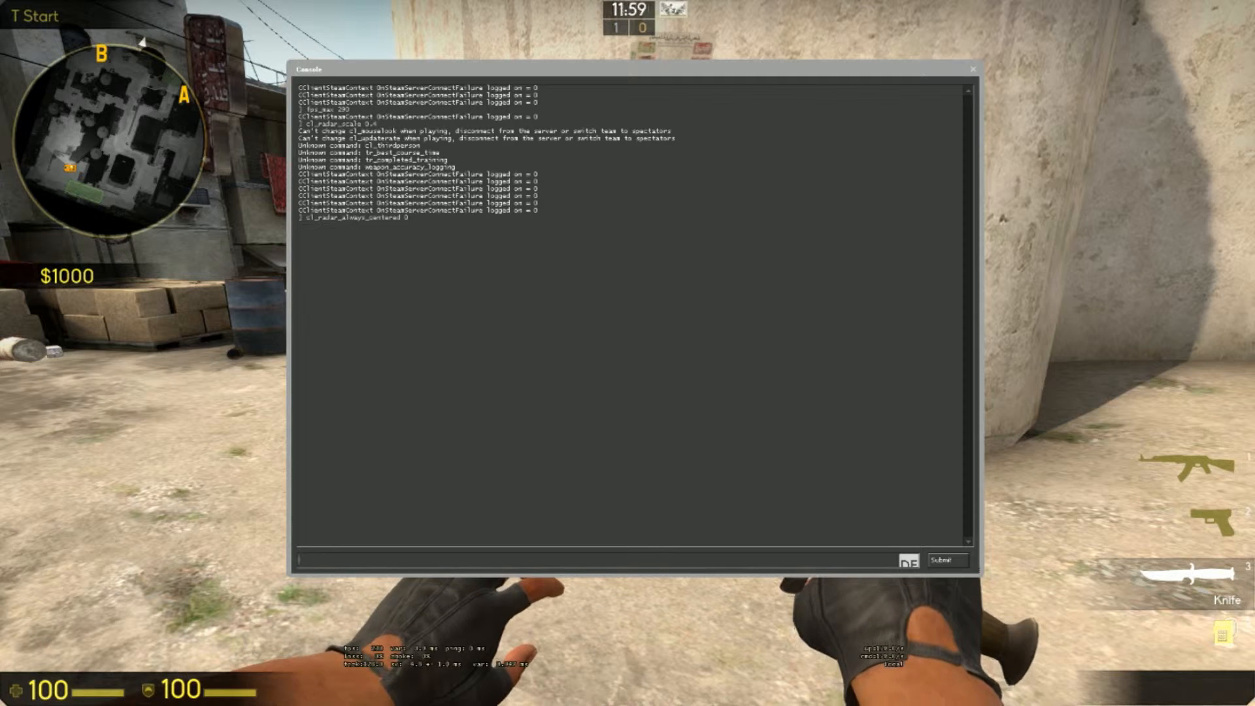
Step: Enter cl_disablefreezecam 1 and zoom_sensitivity_ratio_mouse 1 in the console
{"action": "type", "text": "cl_"}
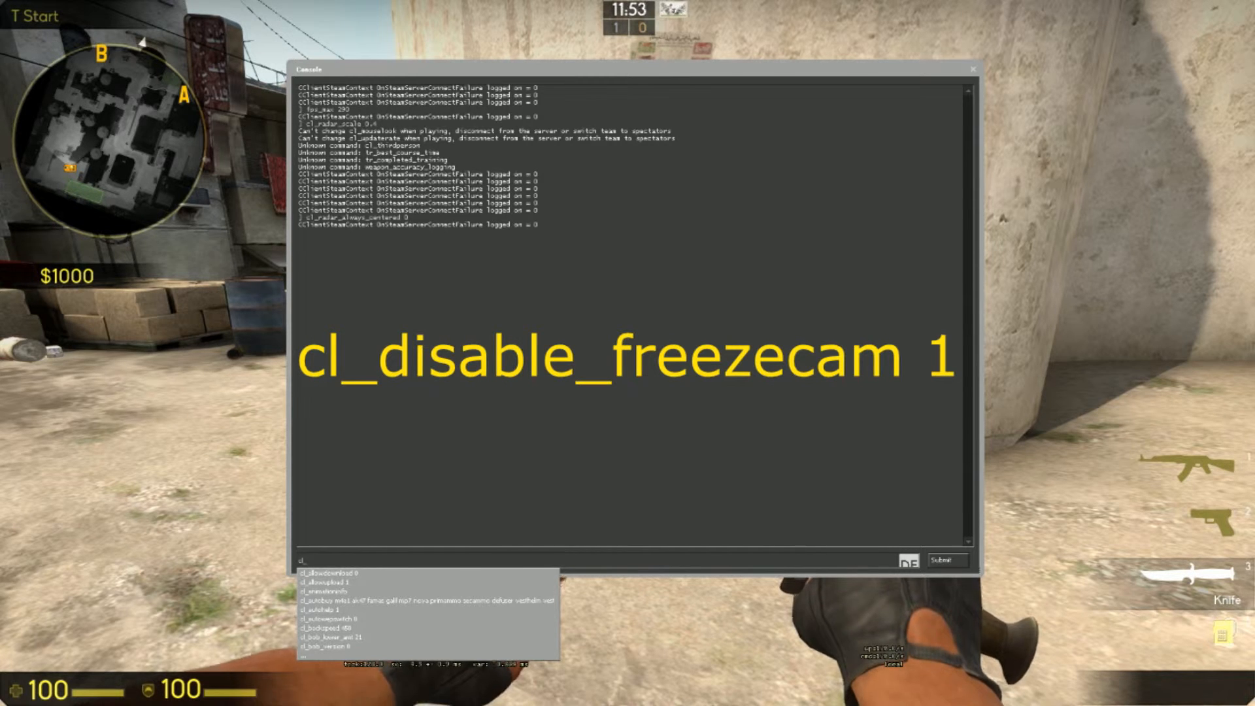
{"action": "type", "text": "cl_disable_freezecam"}
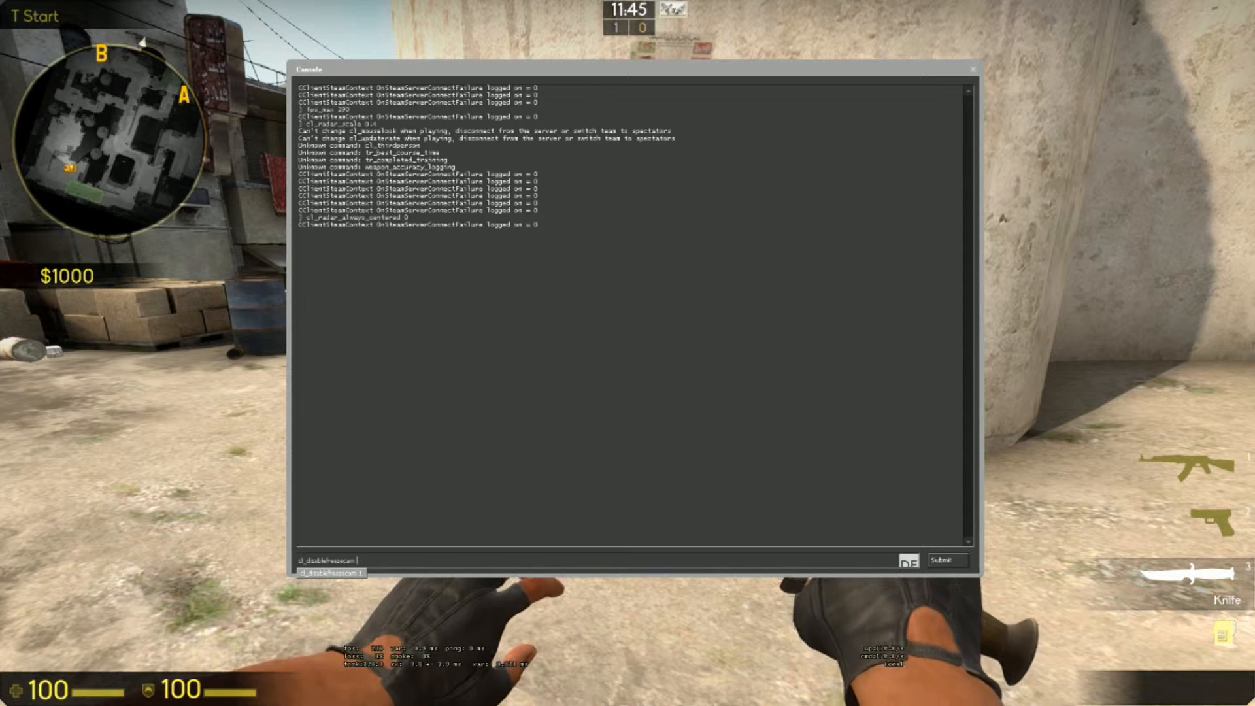
{"action": "key", "text": "Return"}
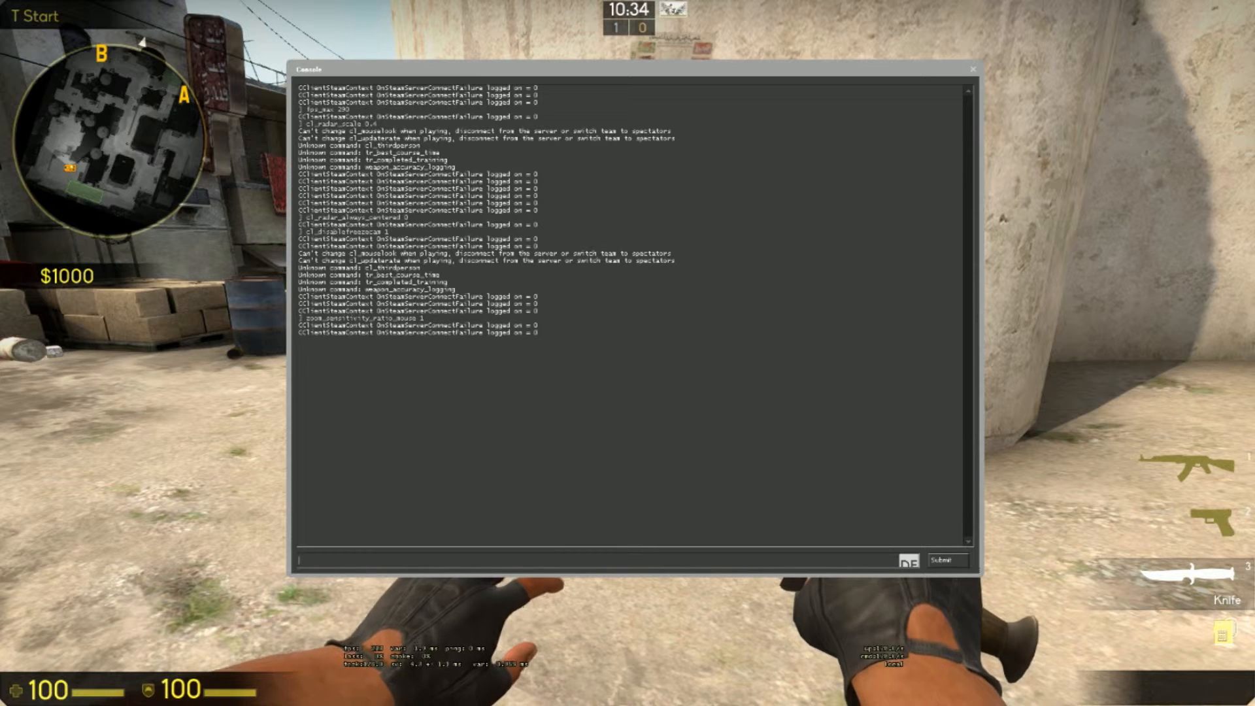
Step: Enter snd_headphone_pan_exponent 2 and voice_scale 0.7 in the console
{"action": "type", "text": "snd_headphone_pan_exponent"}
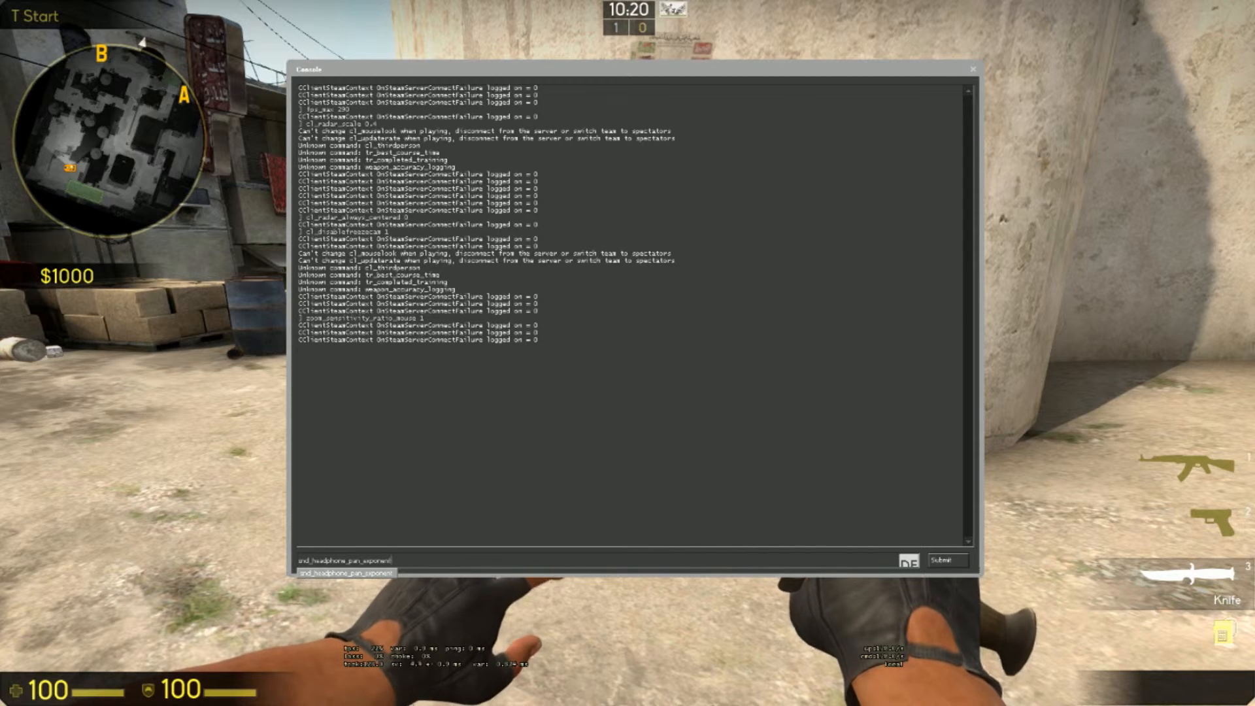
{"action": "type", "text": "2"}
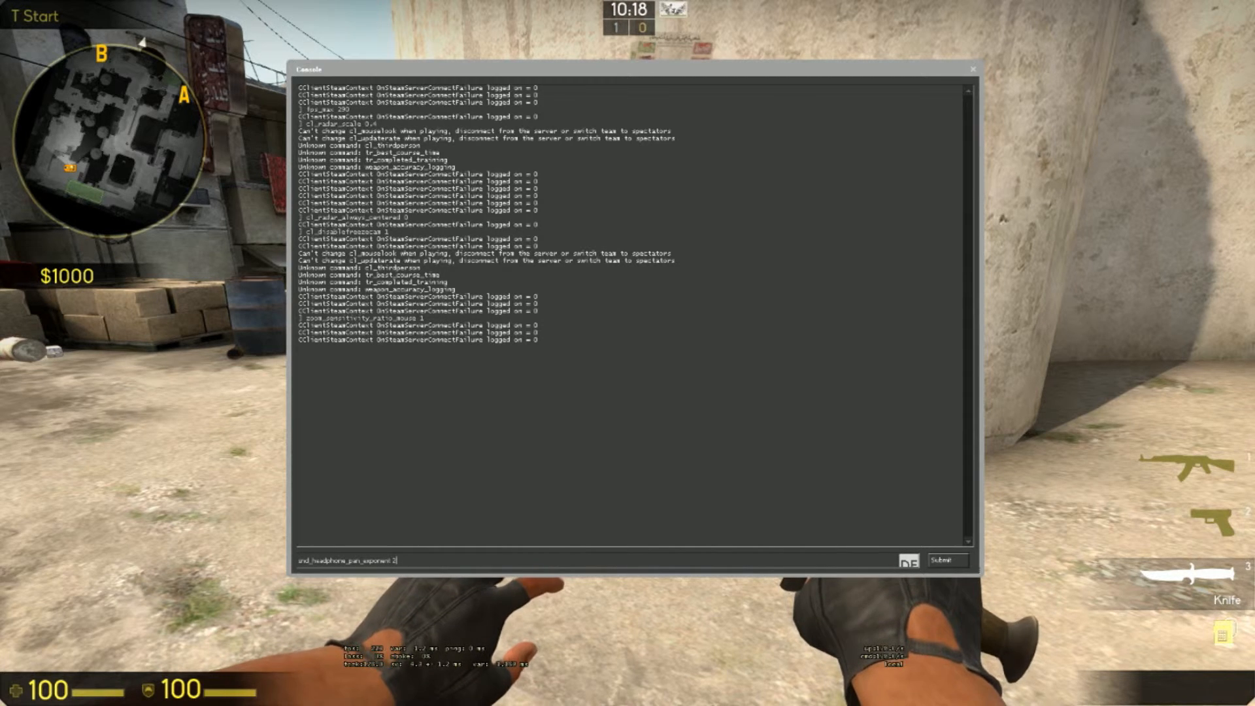
{"action": "key", "text": "Return"}
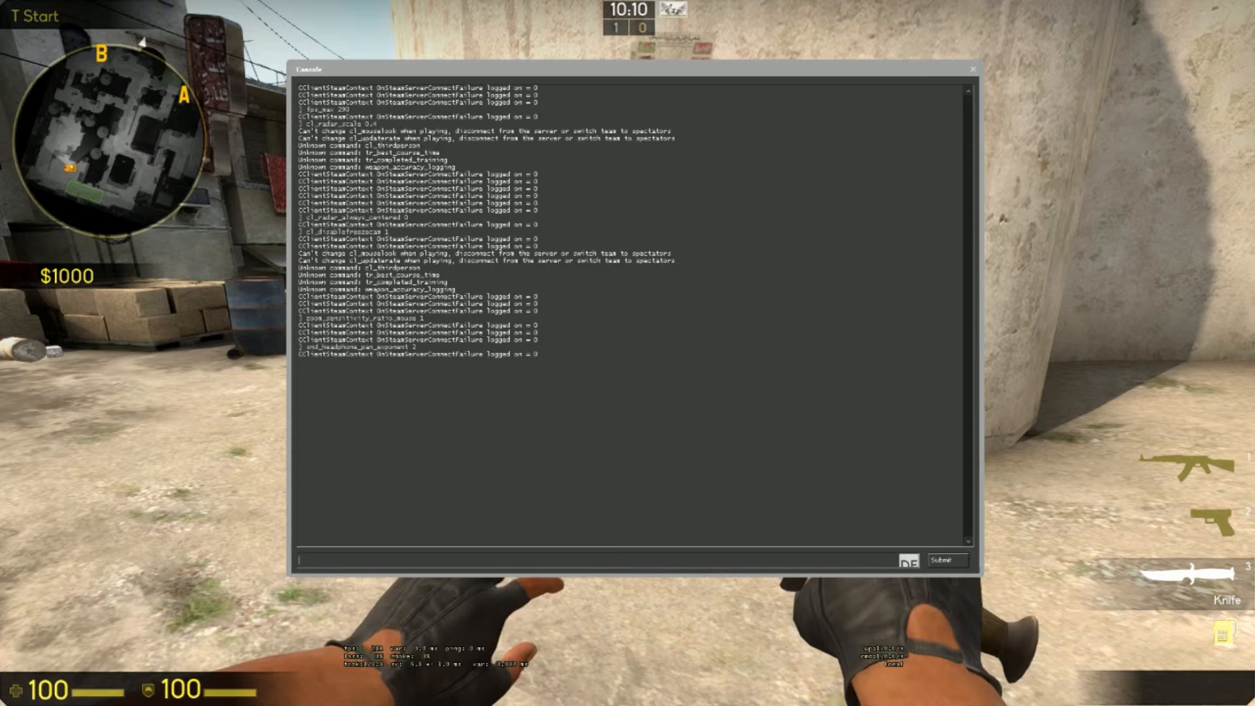
{"action": "type", "text": "voice_scale 0.6"}
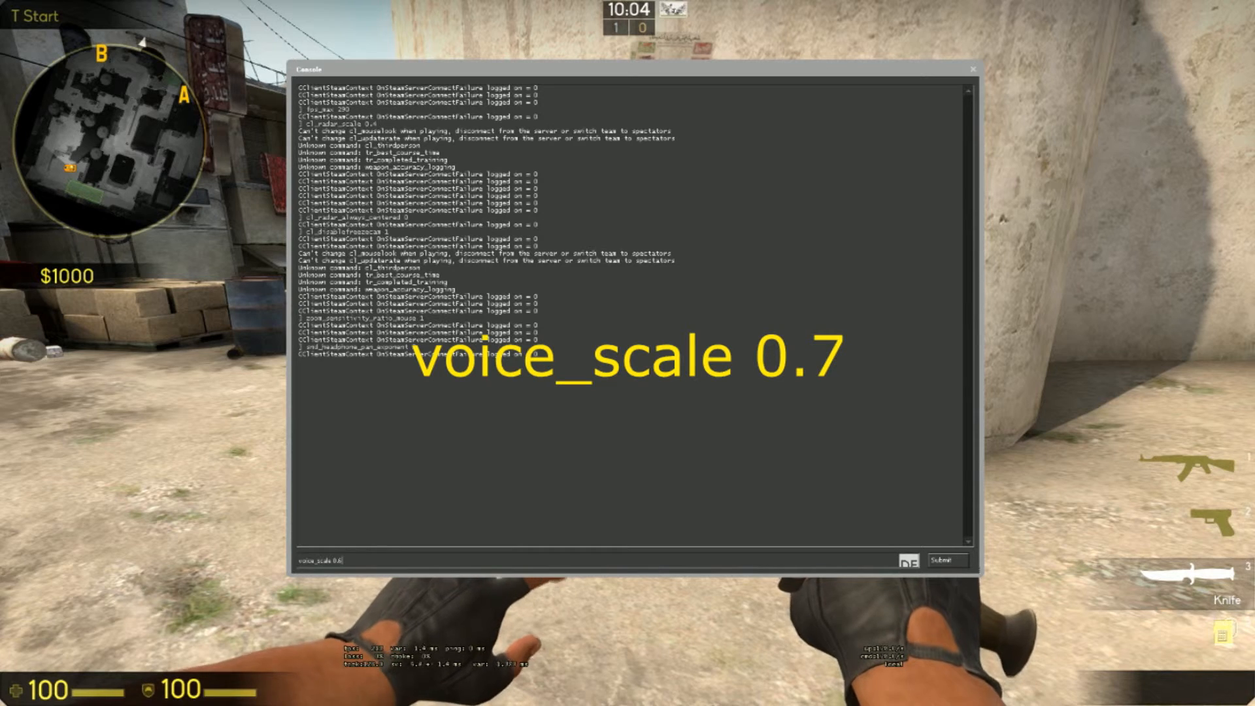
{"action": "key", "text": "Return"}
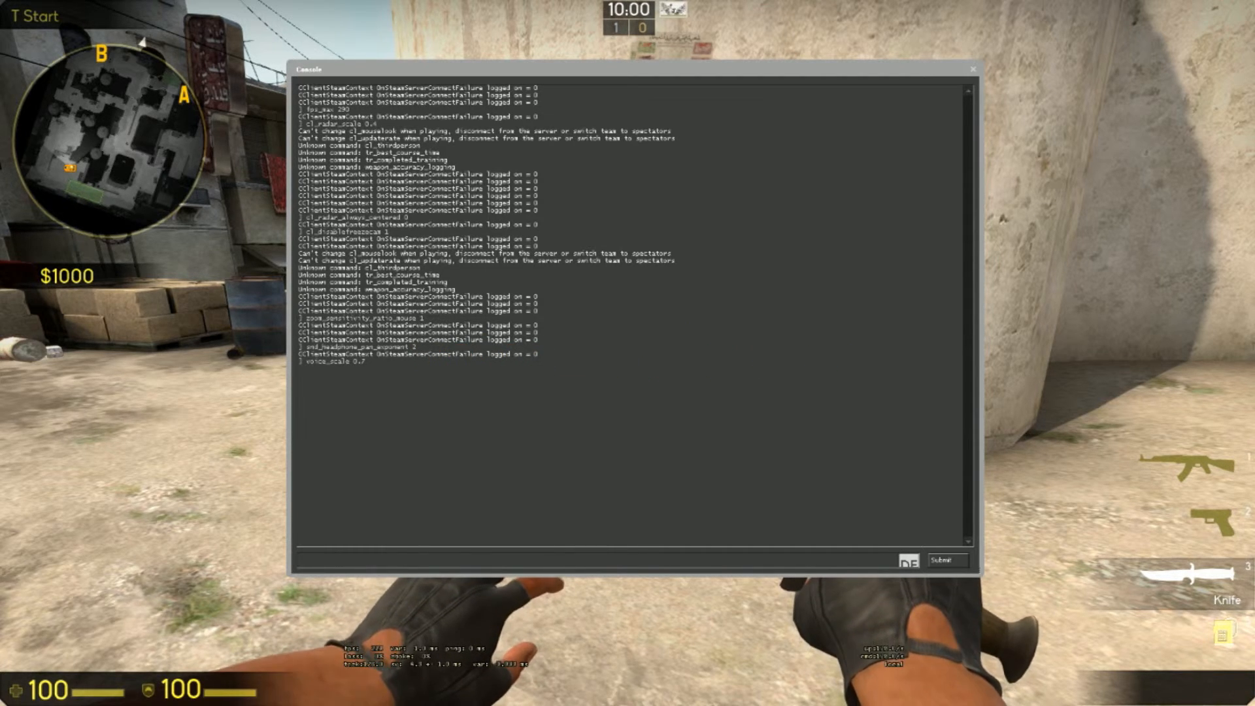
{"action": "type", "text": "cl_timeout"}
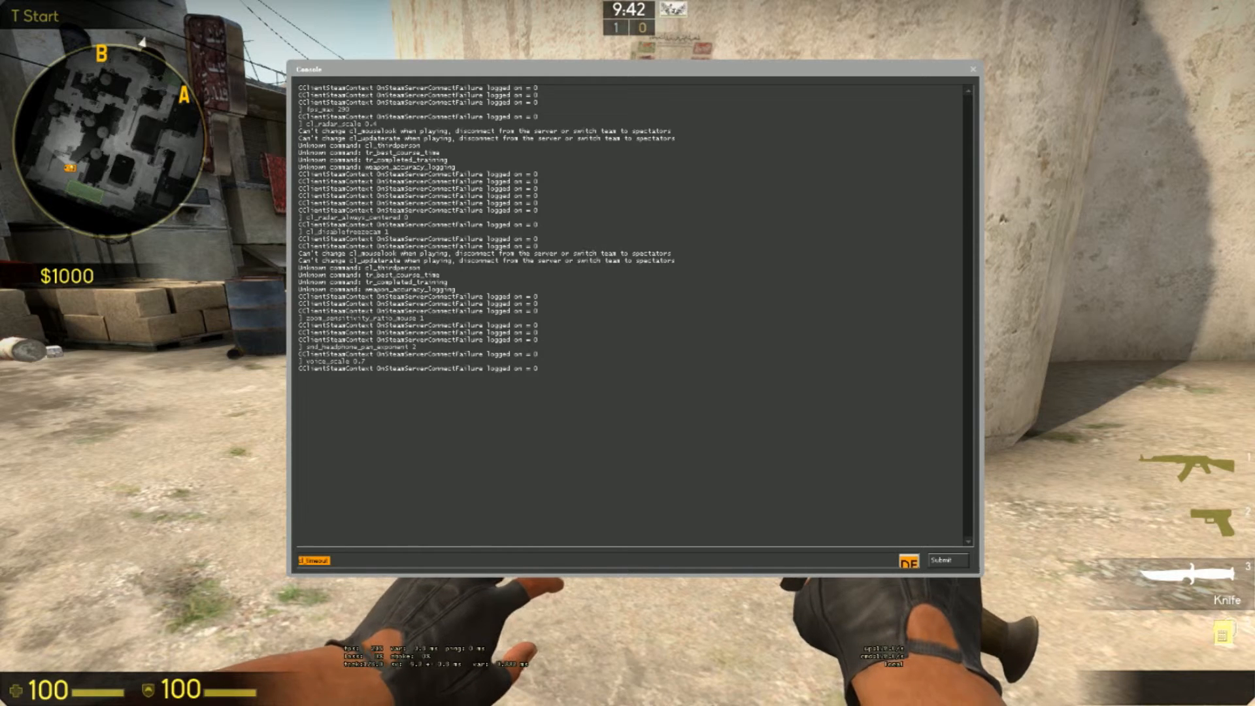
Step: Enter cl_timeout with a large value and close the console
{"action": "type", "text": "cl_timeout"}
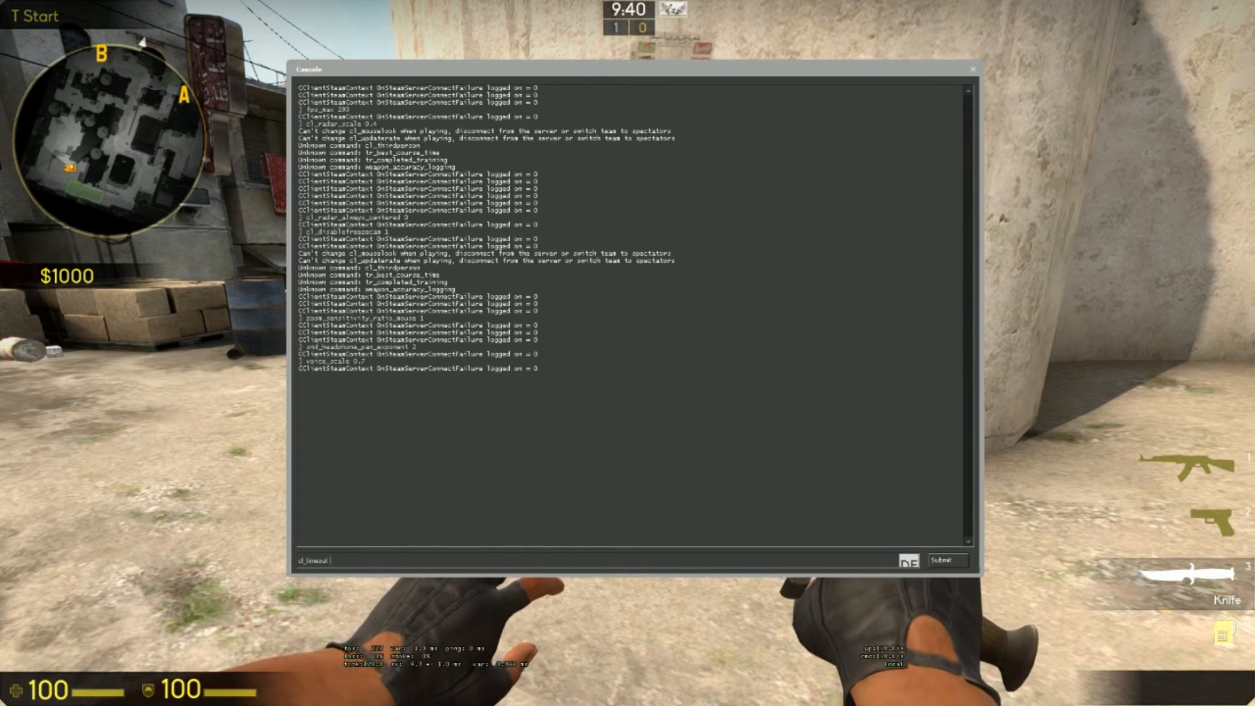
{"action": "type", "text": "1"}
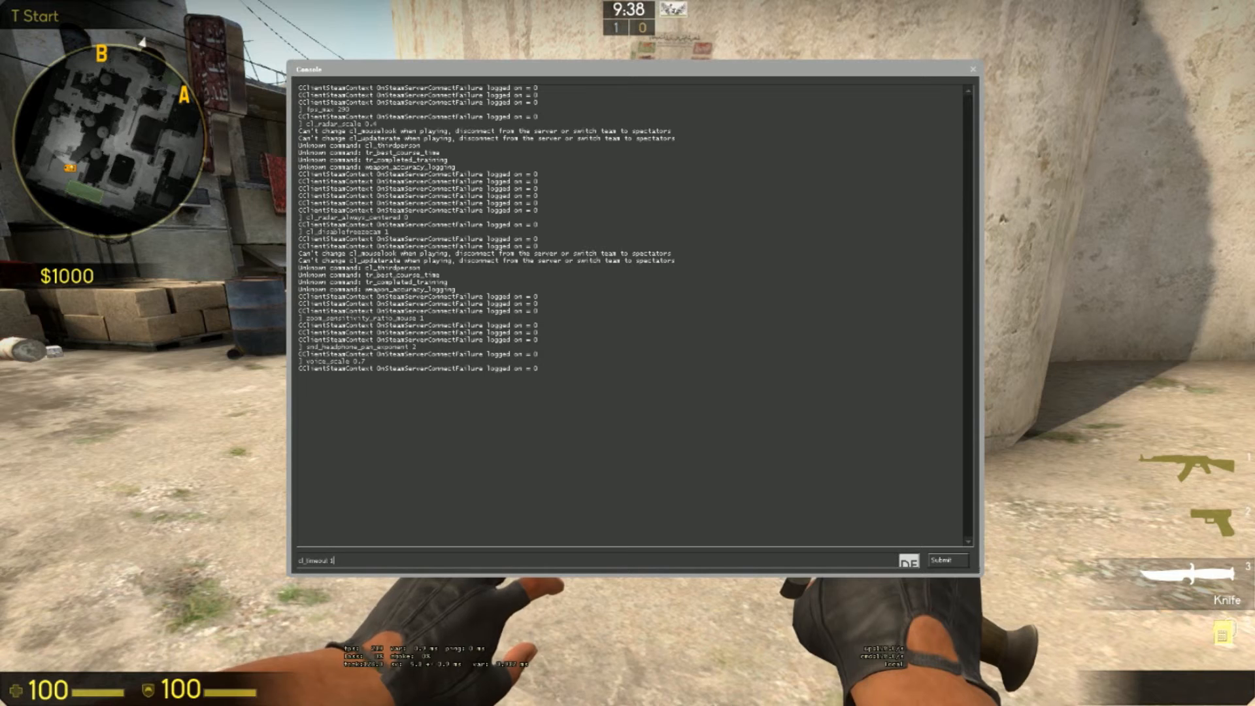
{"action": "type", "text": "500"}
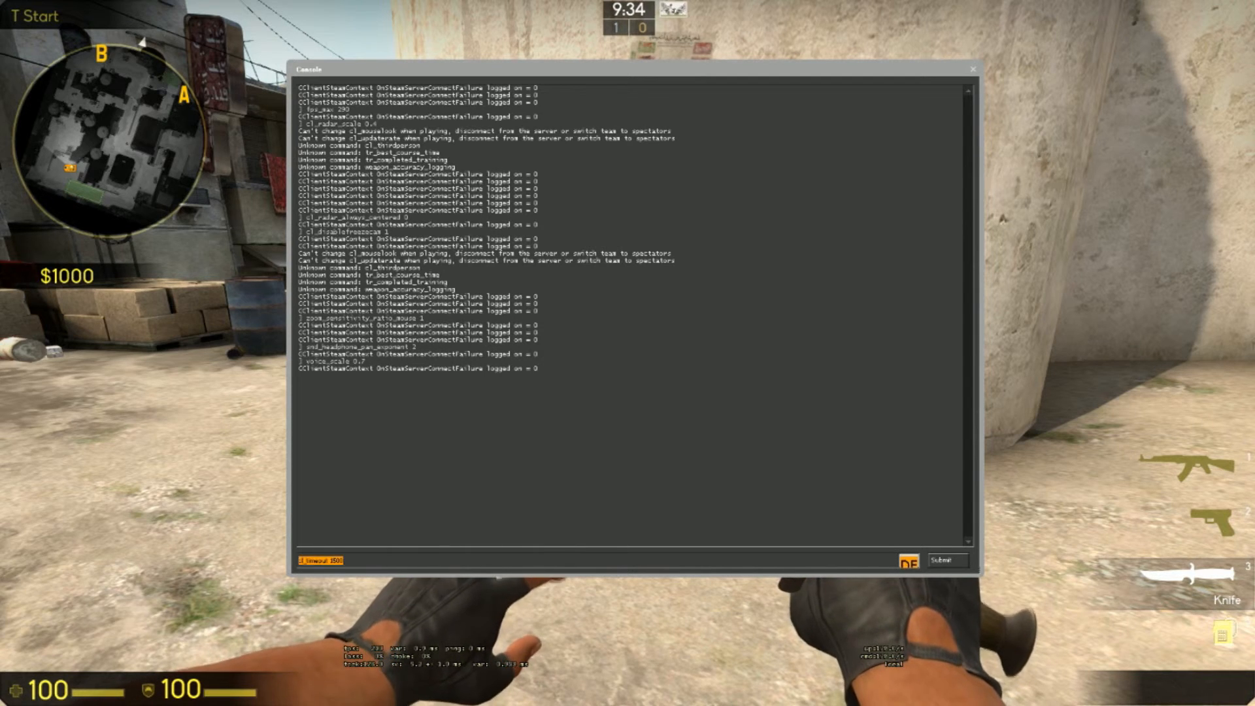
{"action": "key", "text": "Return"}
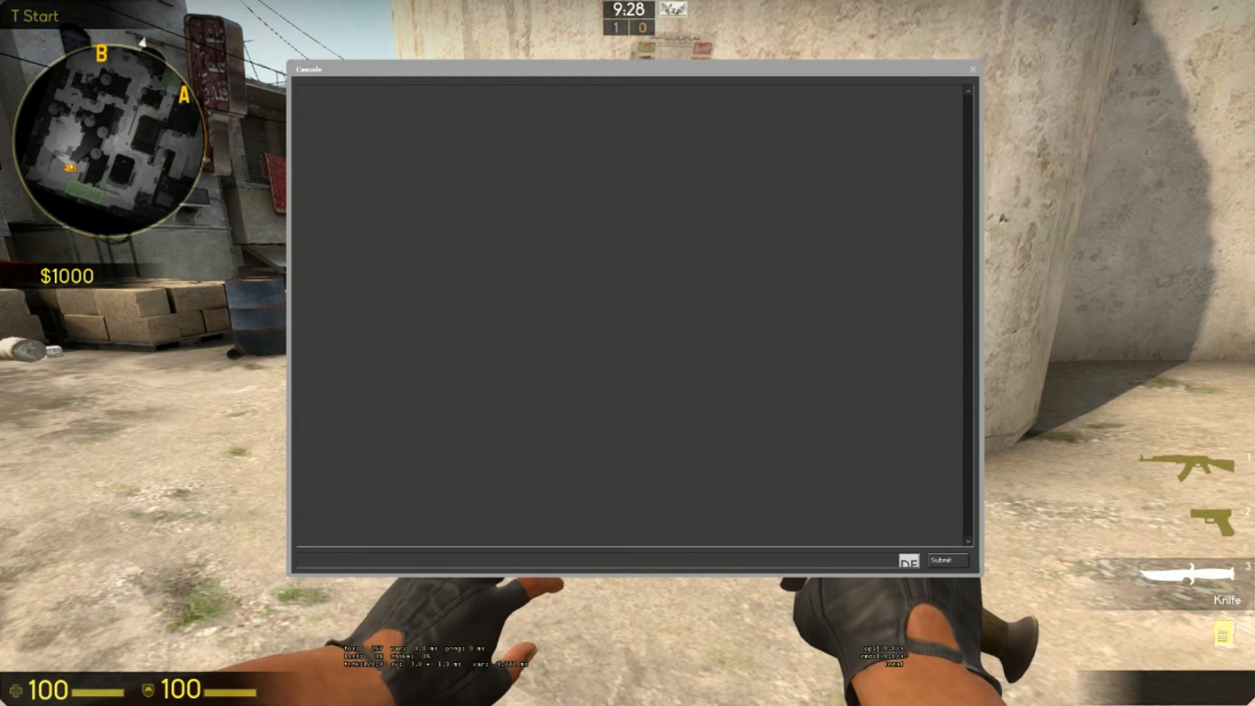
{"action": "key", "text": "escape"}
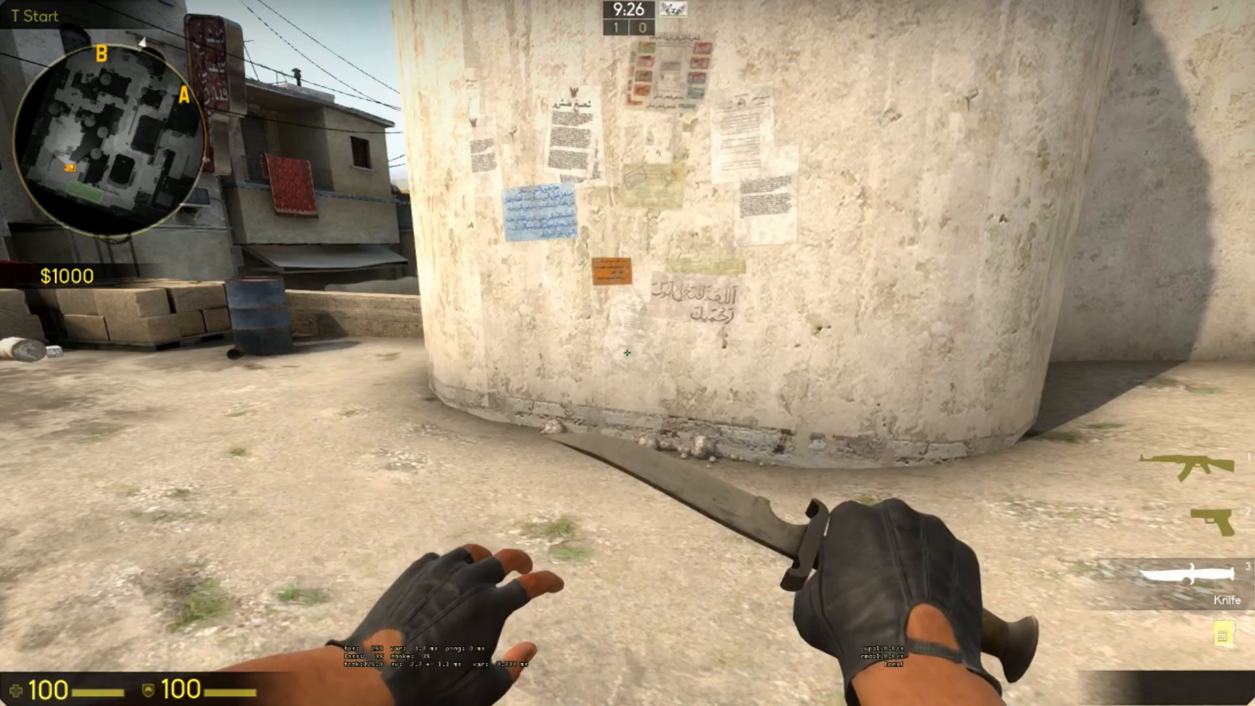